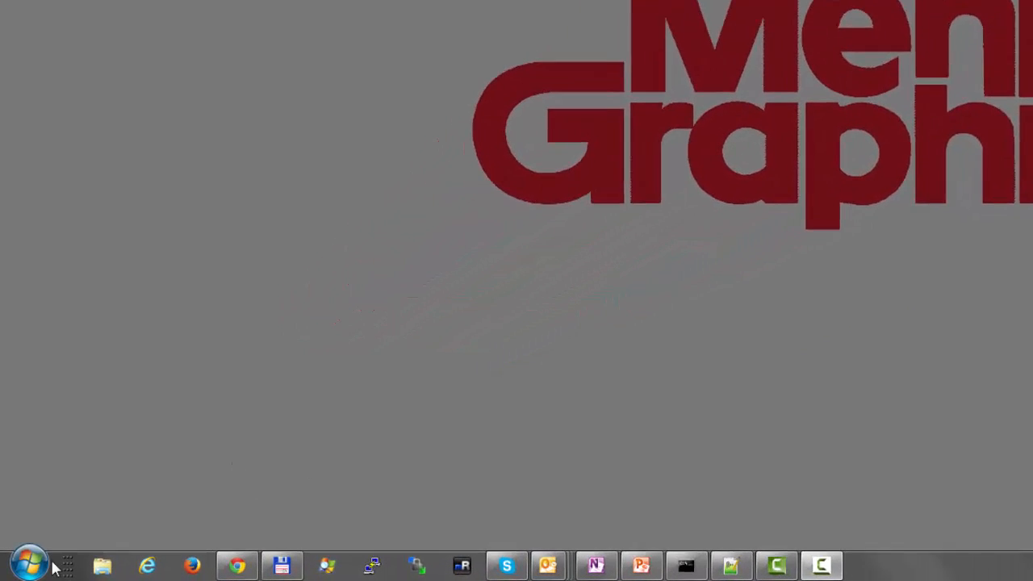
Launch xDM Server Configuration Manager VX.1.1 from the Start menu's Xpedition utilities
left_click(29, 562)
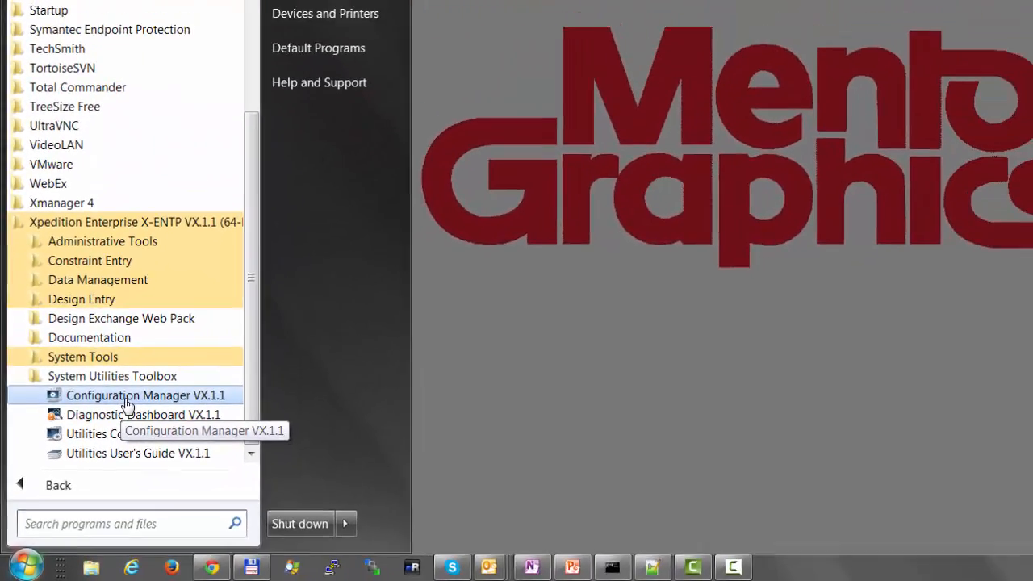
left_click(146, 394)
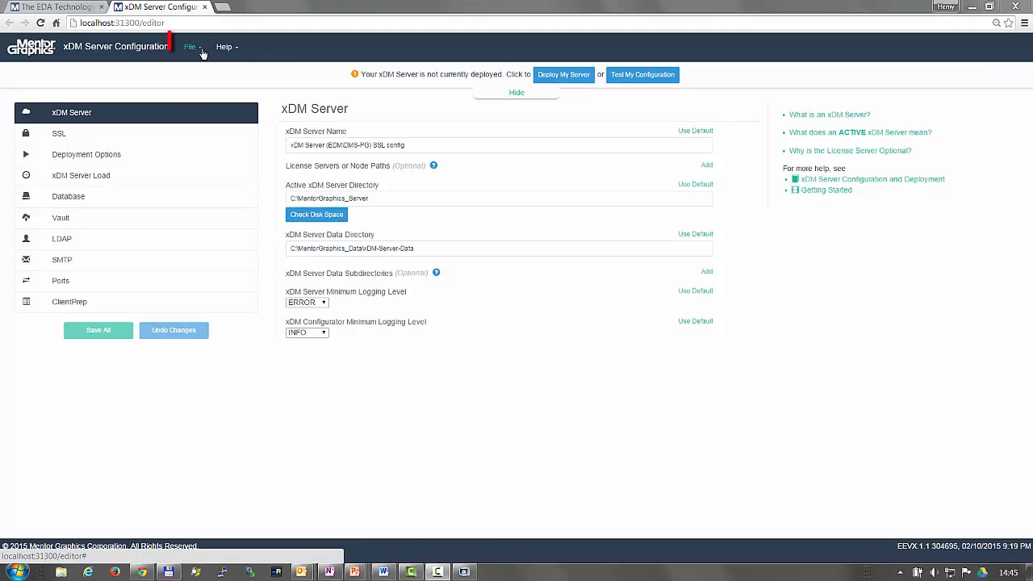
left_click(191, 46)
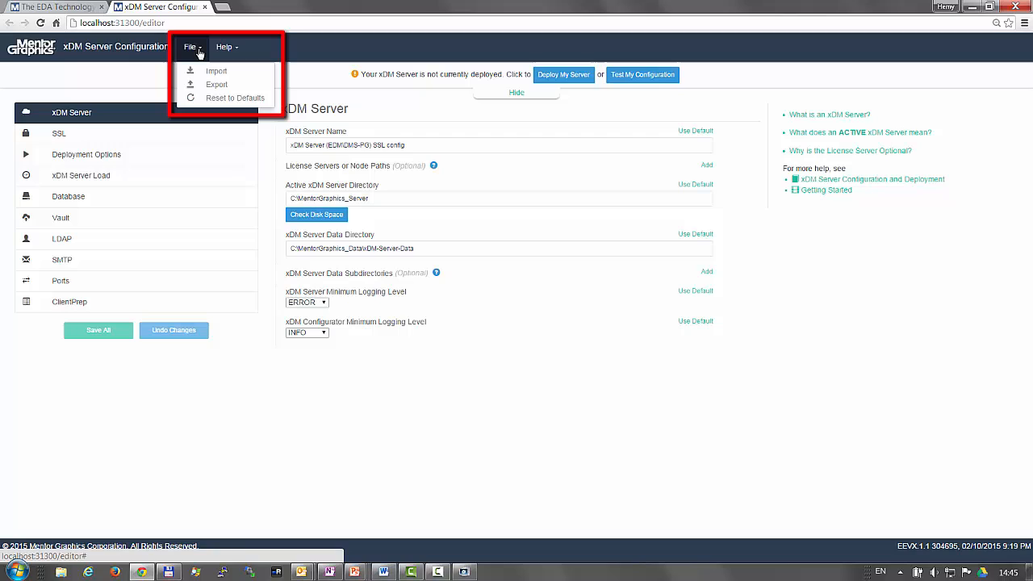
mouse_move(216, 71)
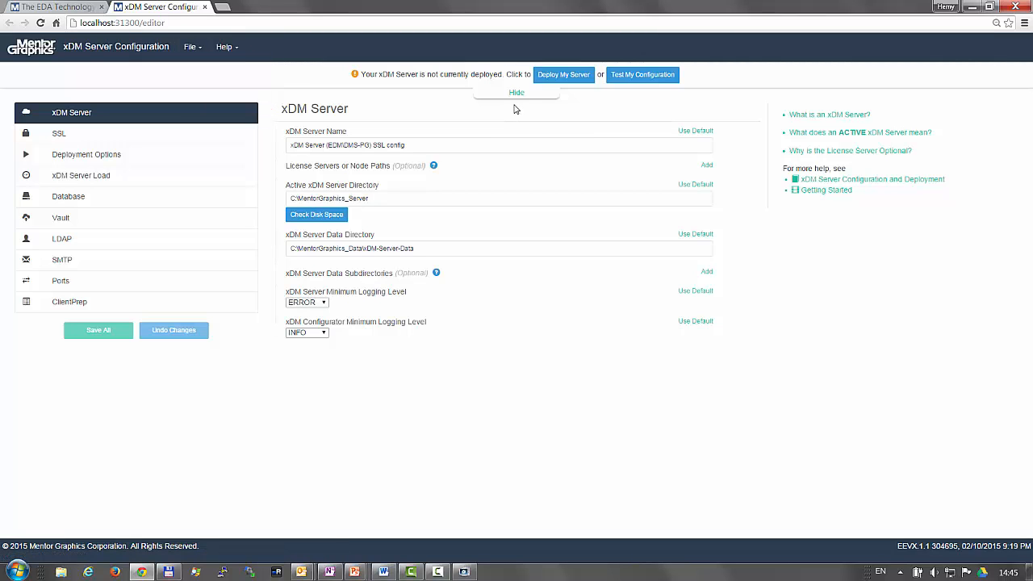
left_click(516, 92)
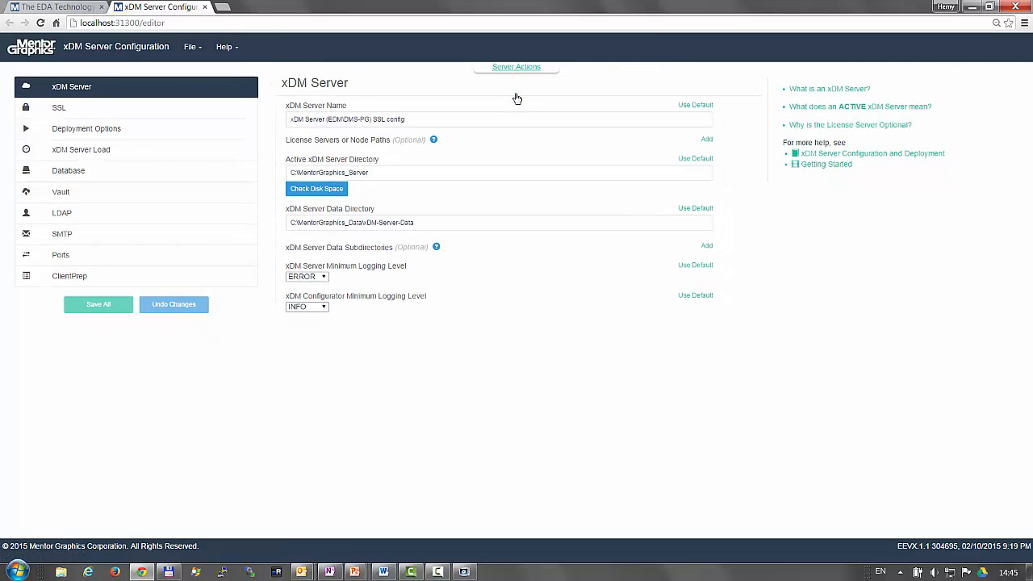
left_click(516, 66)
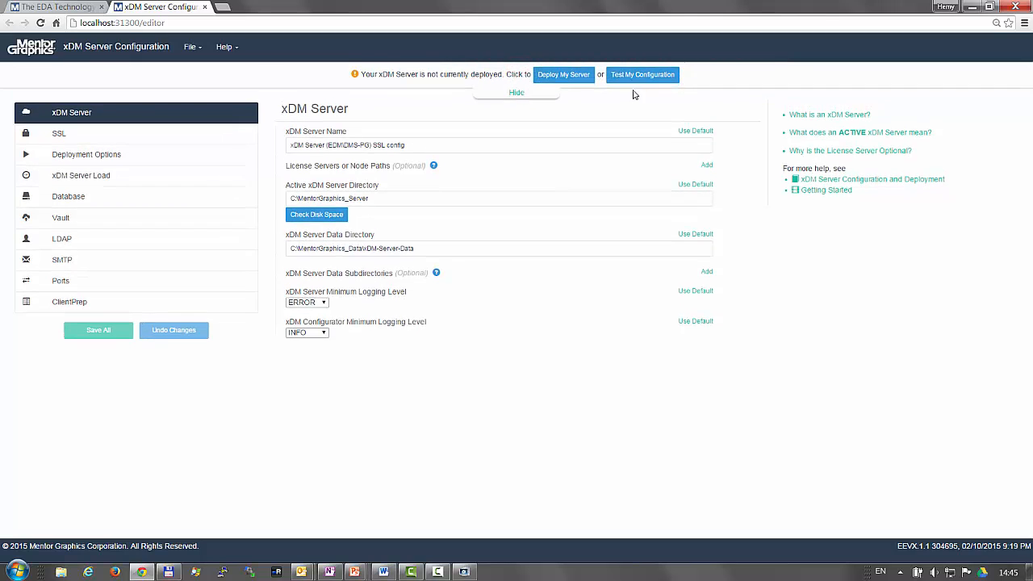
left_click(642, 74)
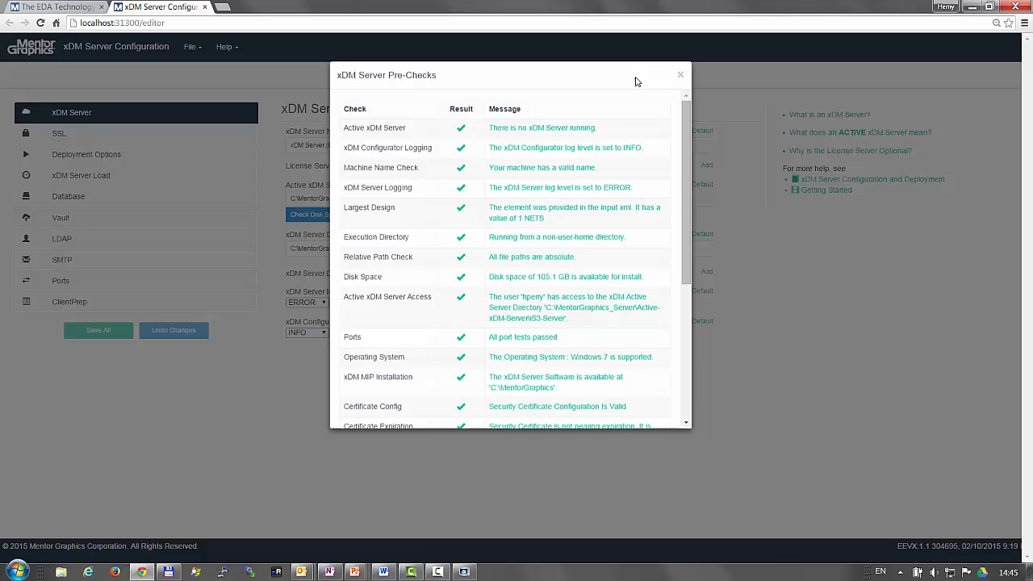
scroll("down", 3)
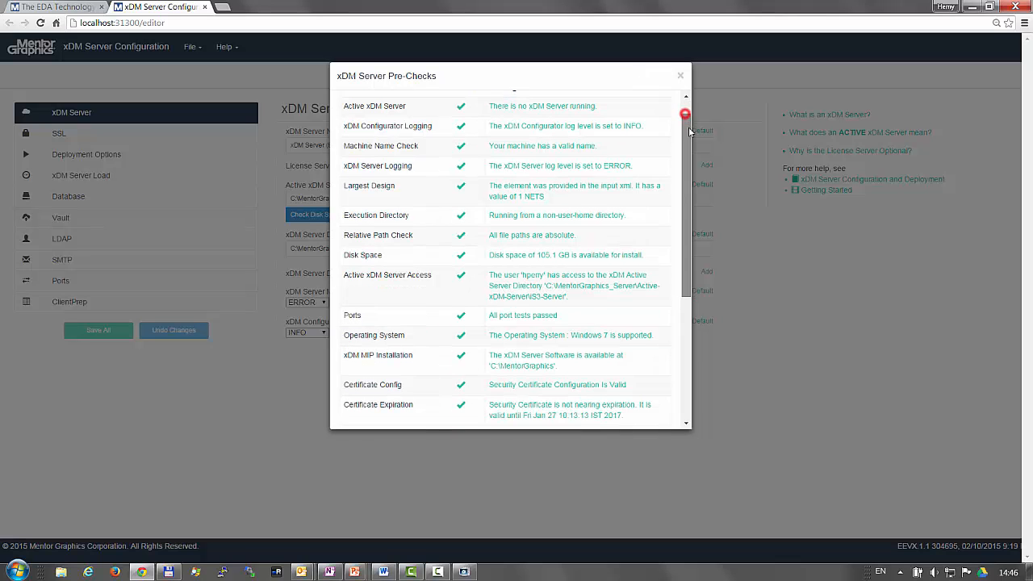
left_click(681, 76)
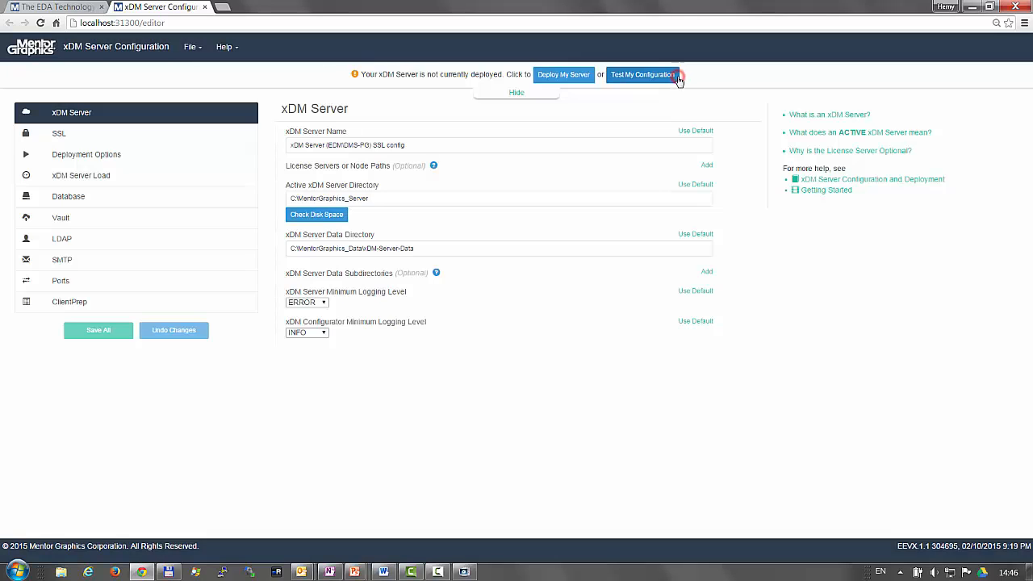
mouse_move(569, 84)
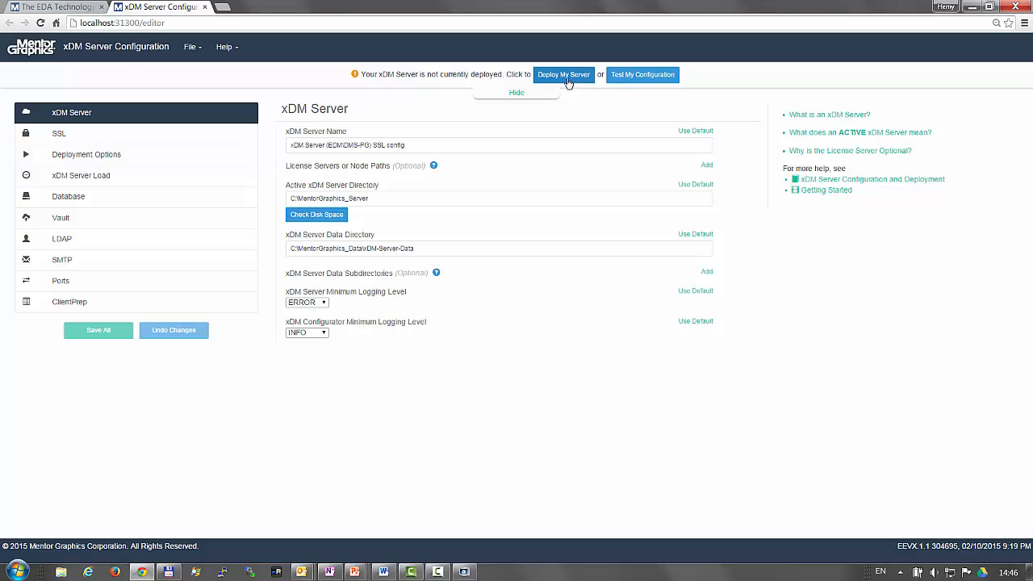
left_click(563, 74)
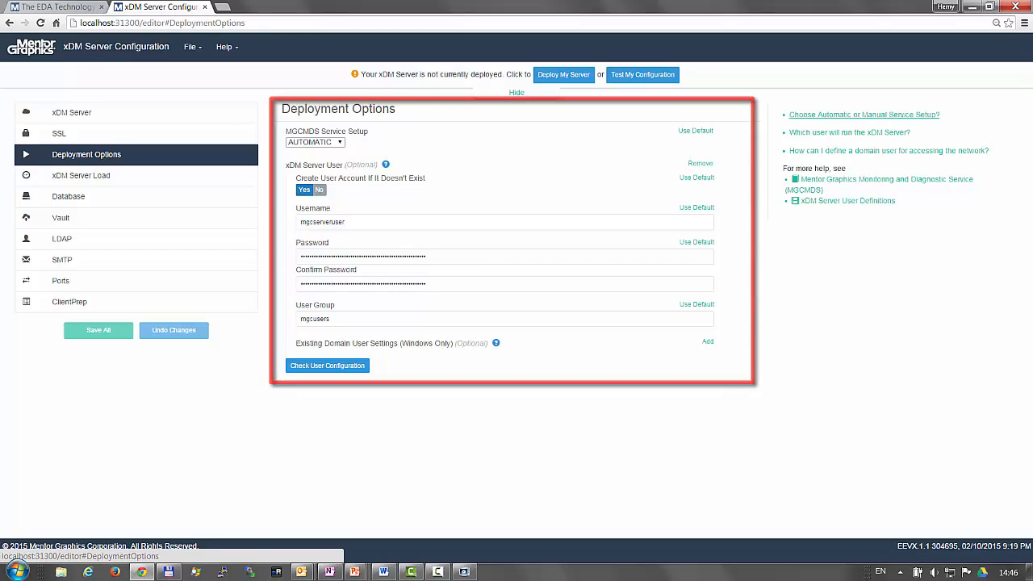
Read the MGCMDS monitoring service help from Deployment Options, then return to the xDM Server settings
left_click(862, 113)
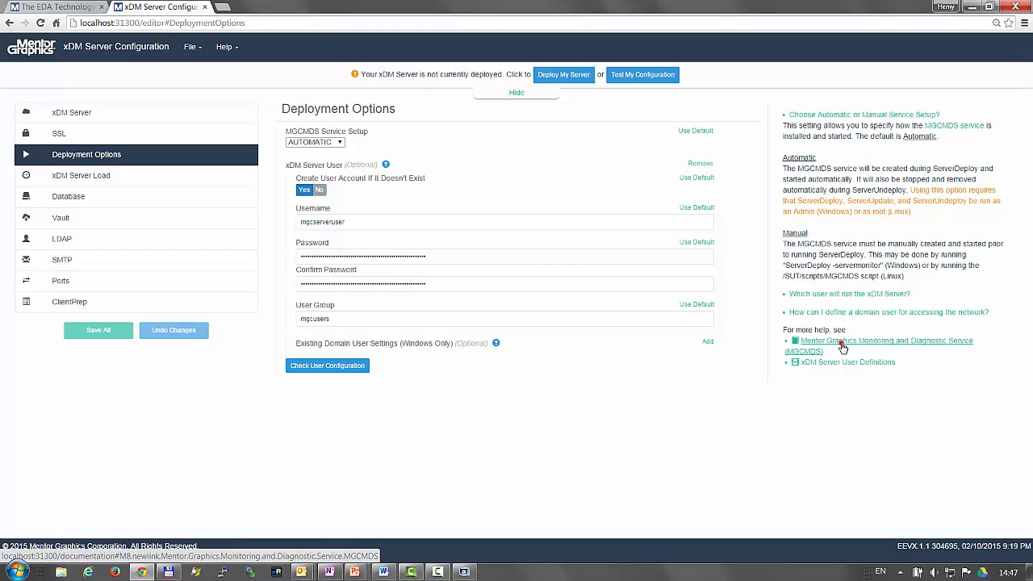
left_click(886, 341)
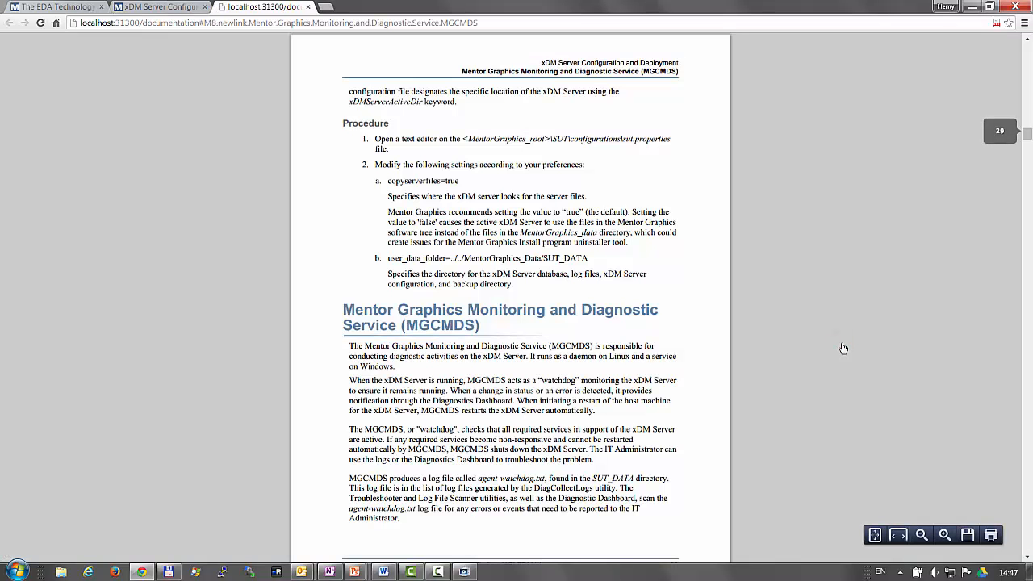
left_click(158, 7)
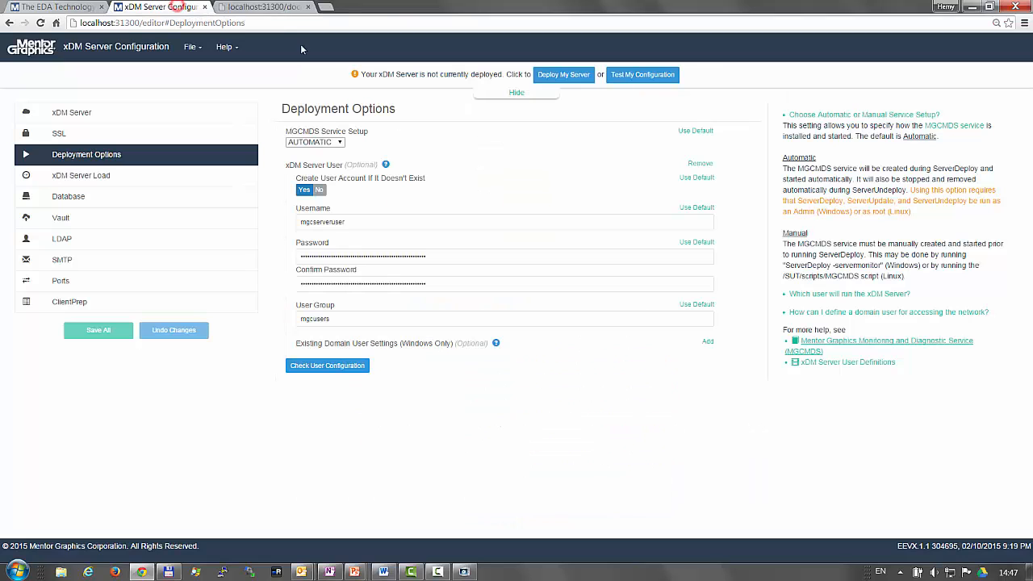
left_click(846, 361)
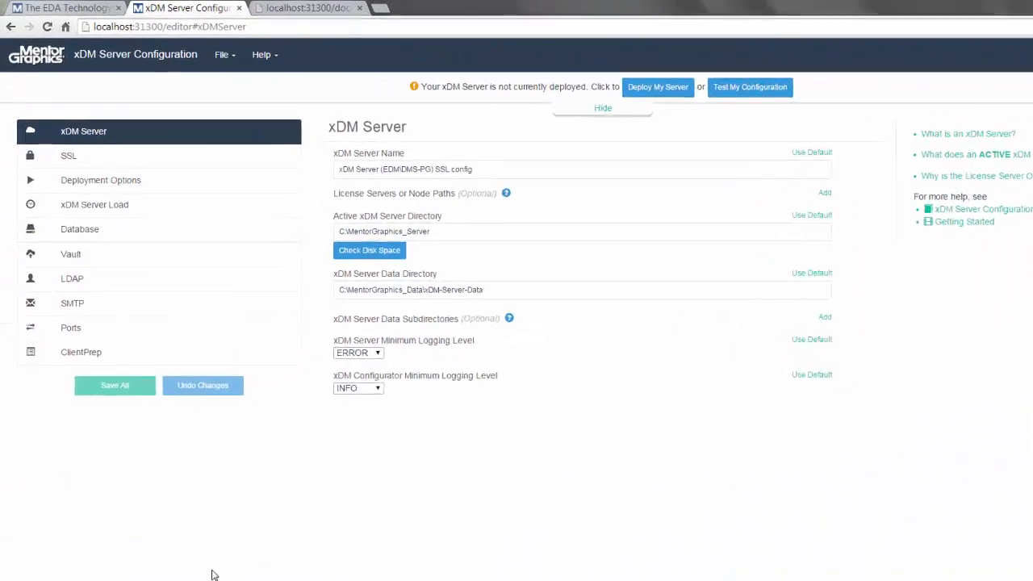
On xDM Server Load, try Largest Design Size 500 then -20, and correct the invalid value to 10
left_click(94, 203)
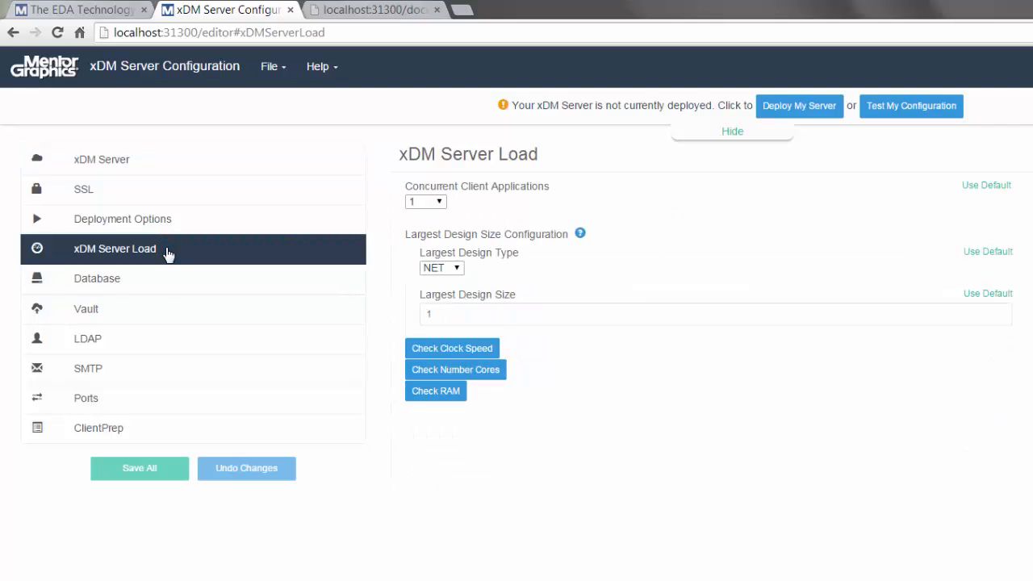
mouse_move(436, 201)
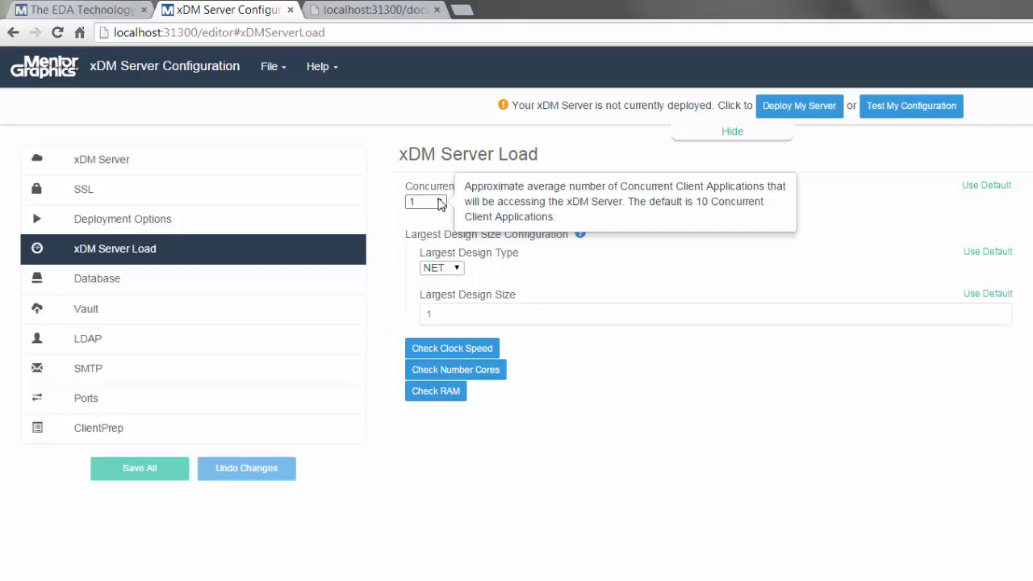
mouse_move(568, 238)
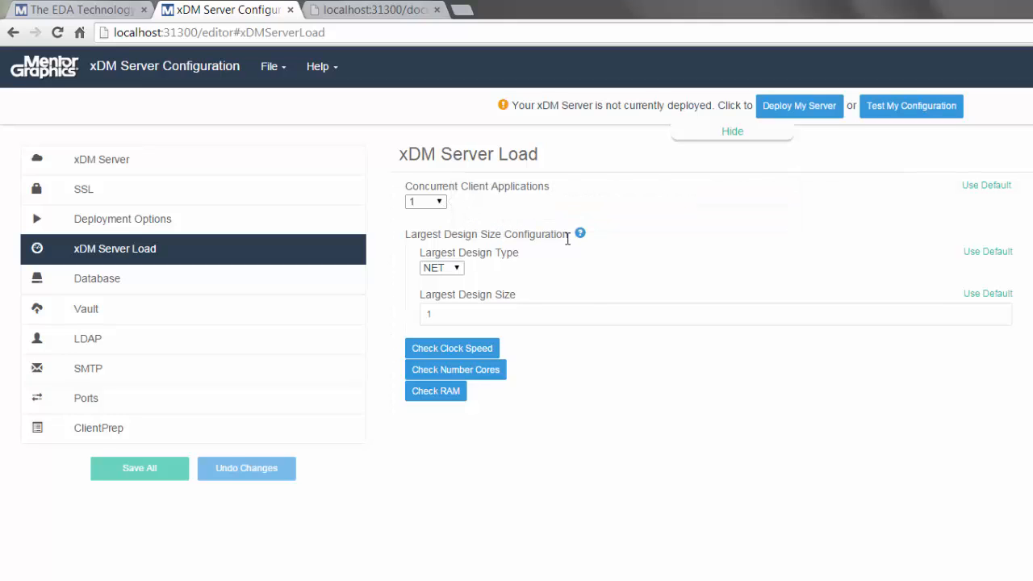
mouse_move(581, 234)
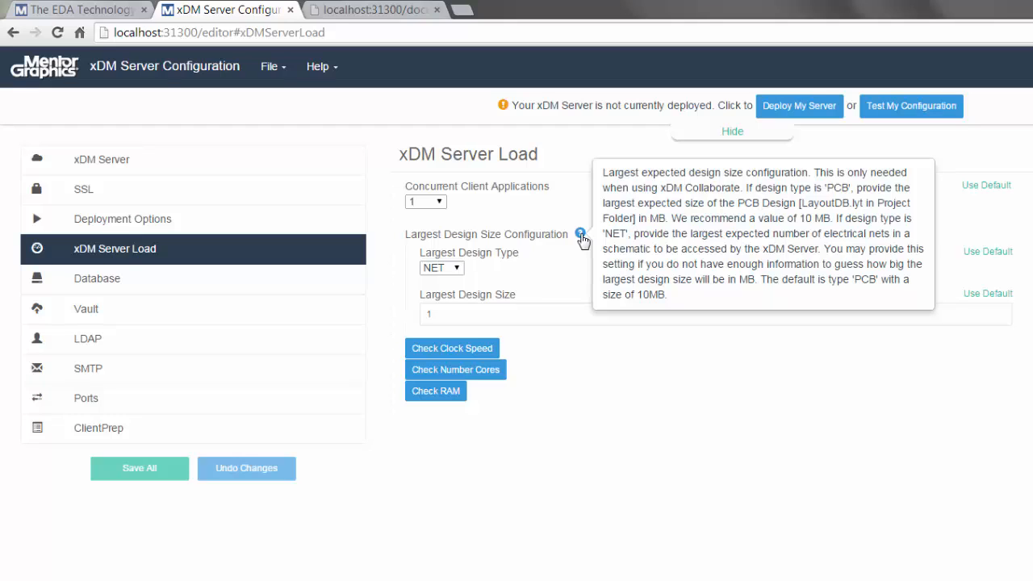
mouse_move(556, 255)
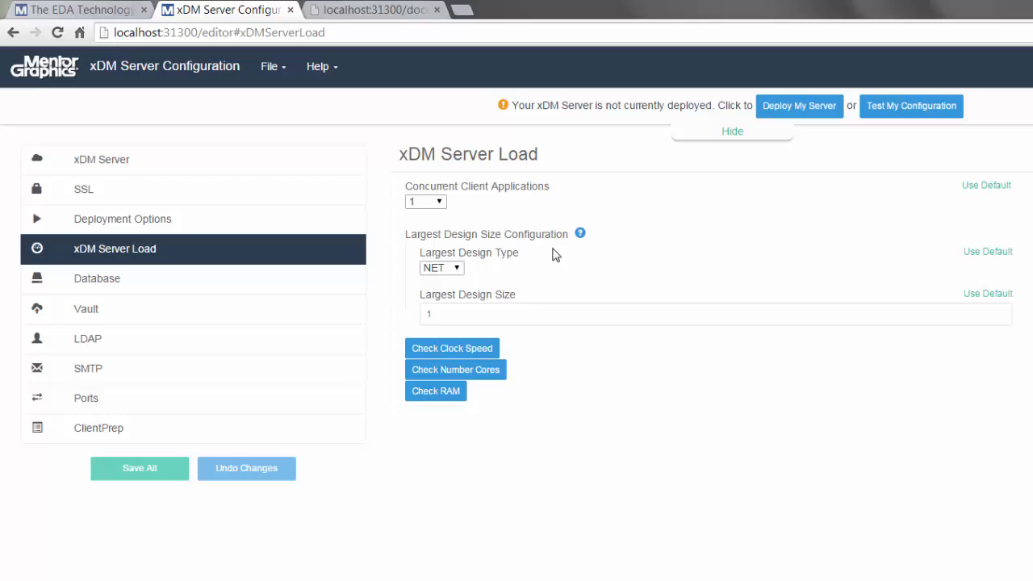
left_click(710, 314)
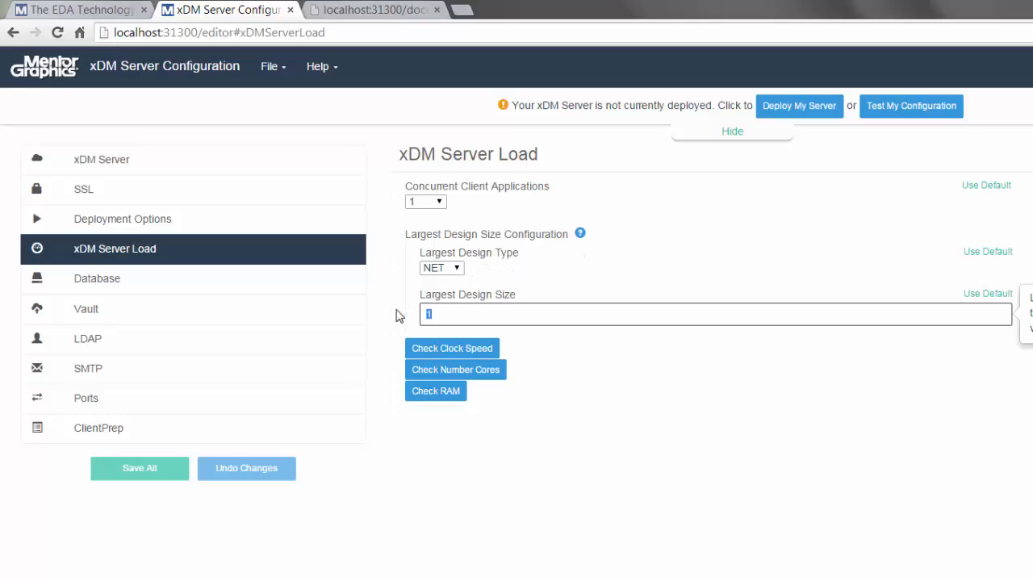
type("500")
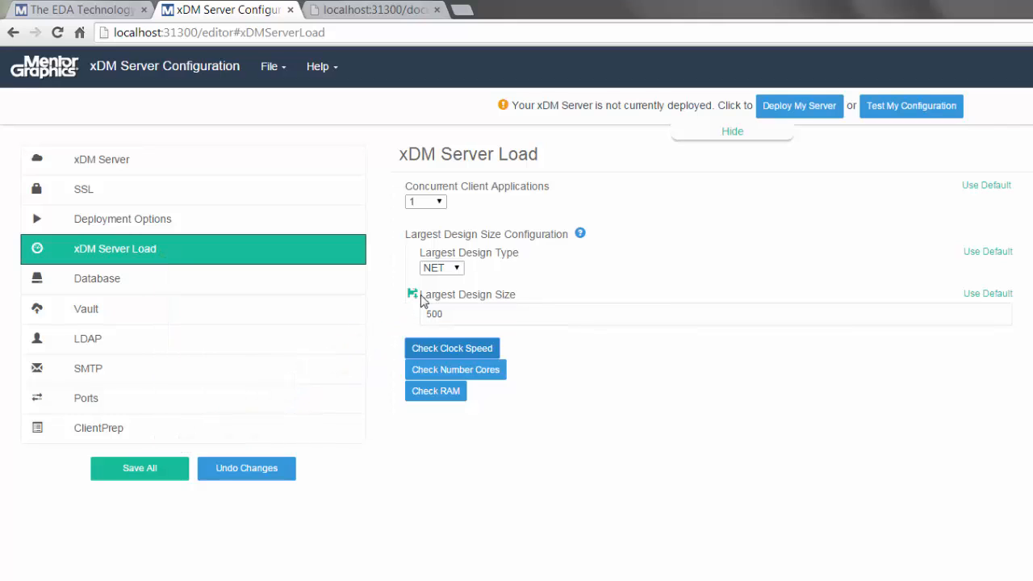
left_click(711, 313)
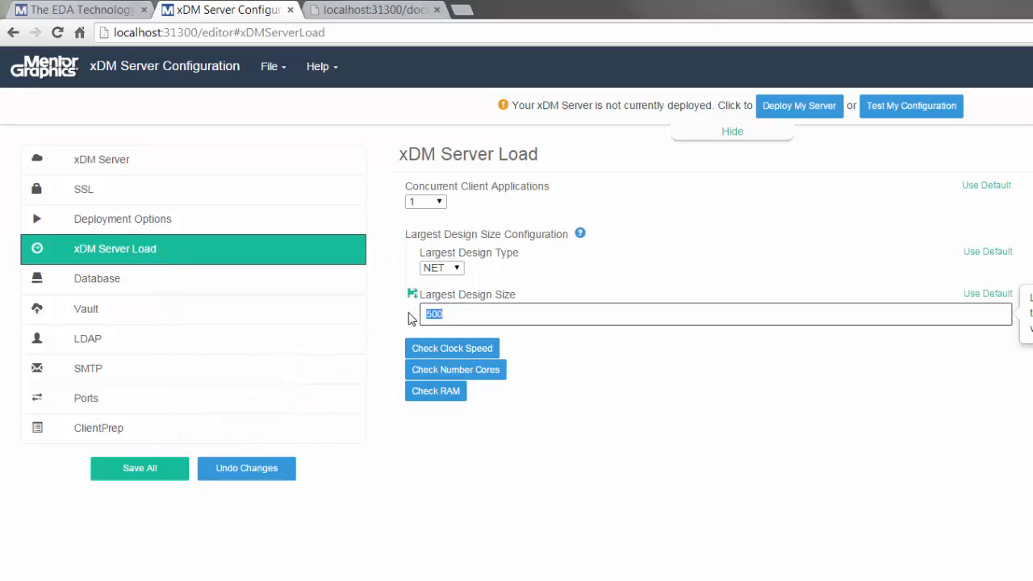
type("-20")
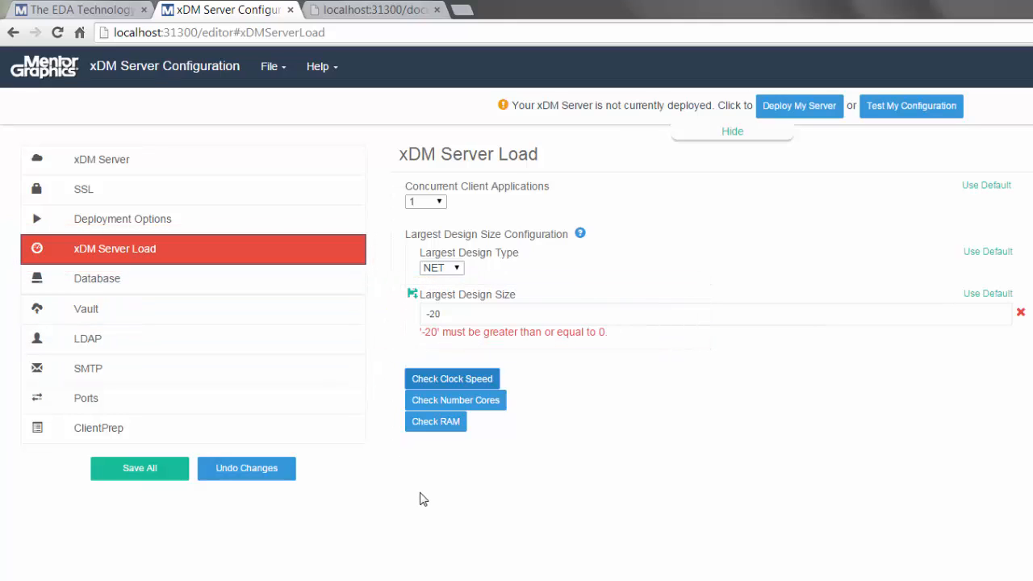
left_click(988, 293)
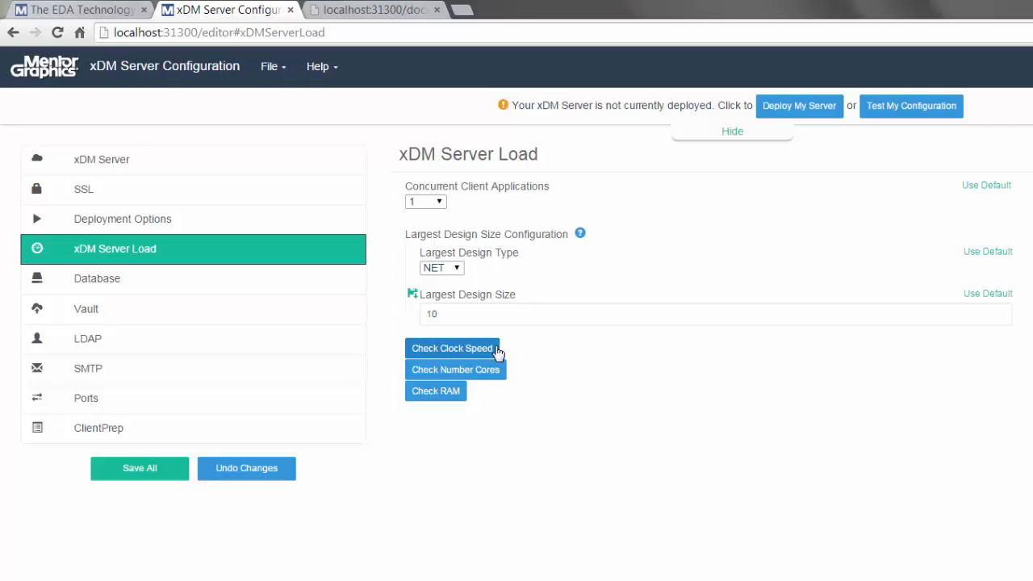
Run the clock speed and CPU core checks, then undo unsaved changes restoring Largest Design Size 1
left_click(455, 369)
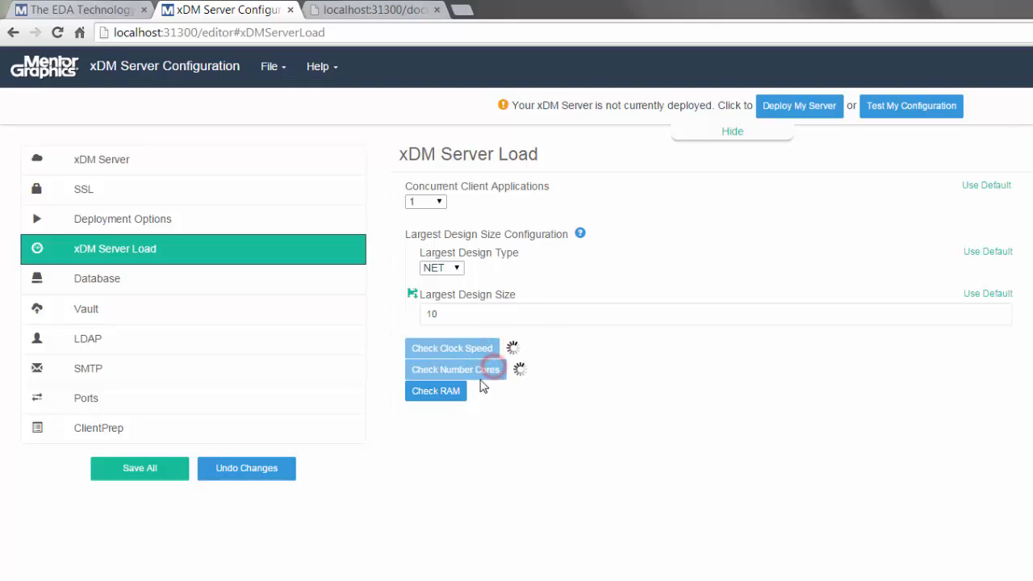
left_click(452, 349)
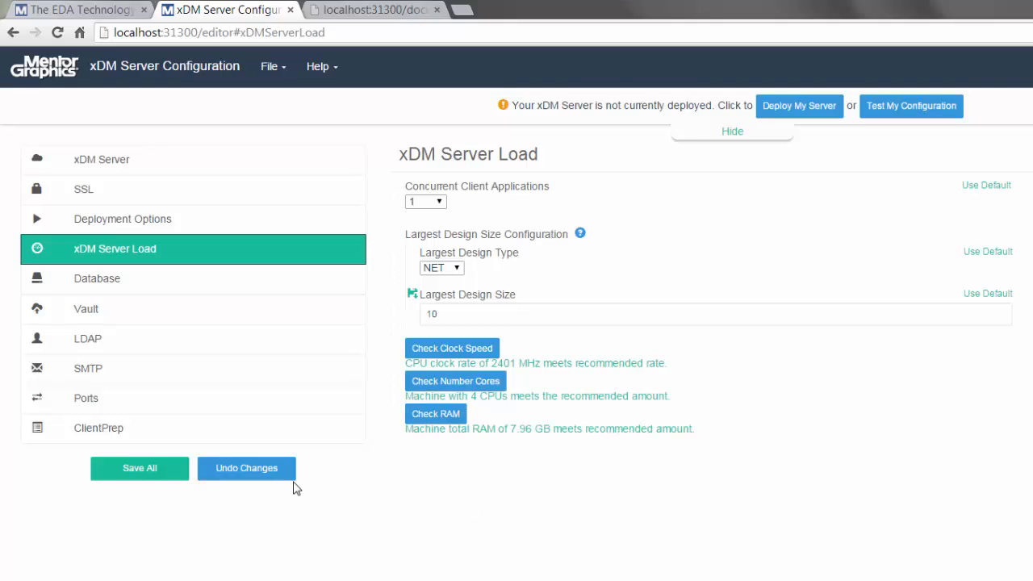
mouse_move(259, 476)
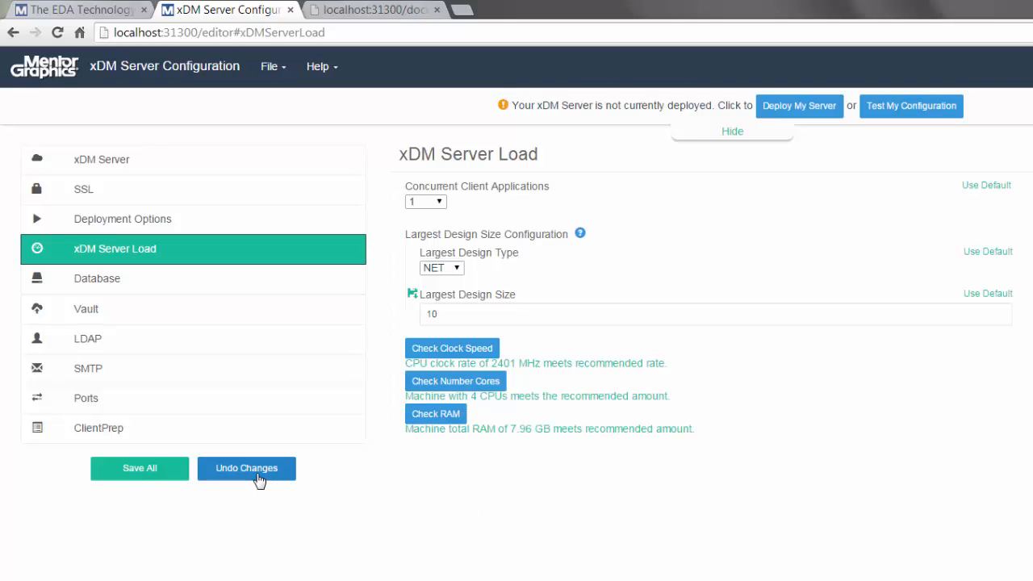
left_click(245, 468)
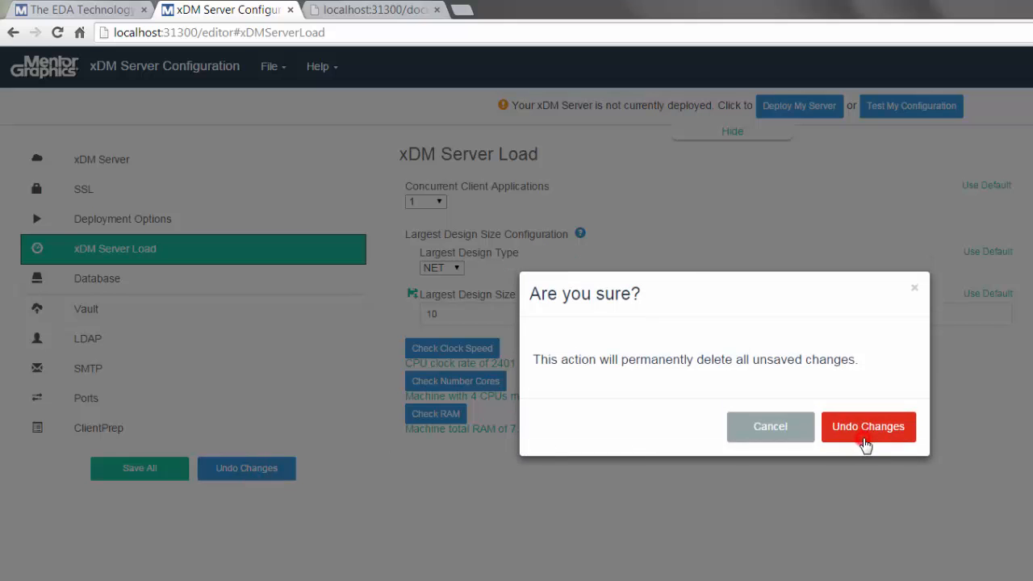
left_click(868, 427)
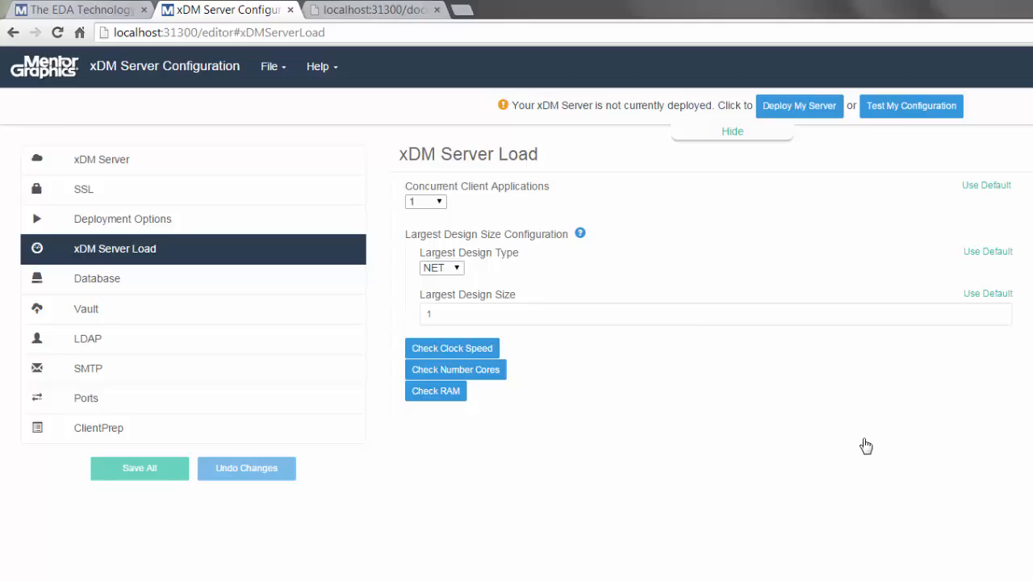
Save the whole xDM Server configuration with Save All
left_click(102, 160)
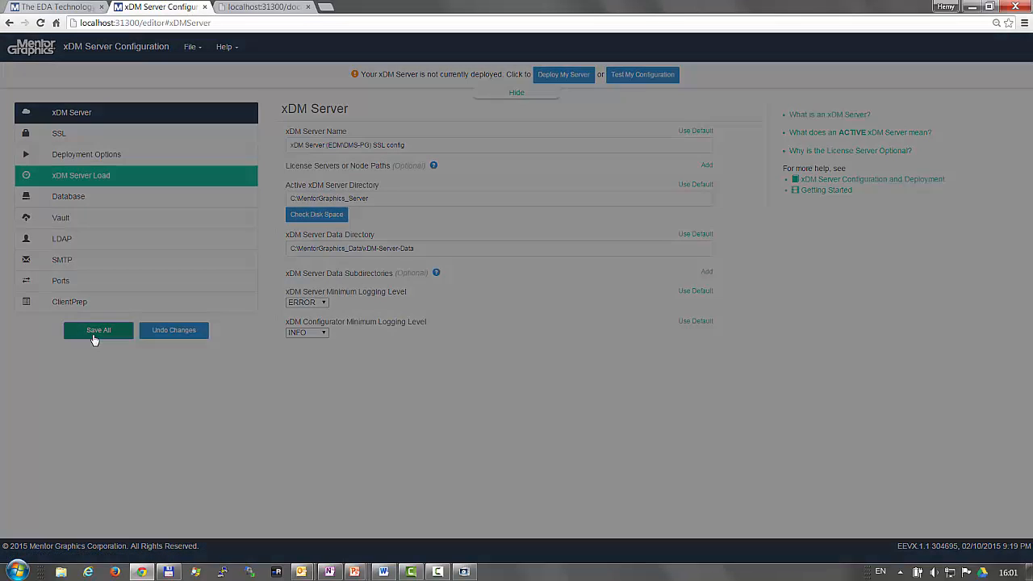
left_click(97, 330)
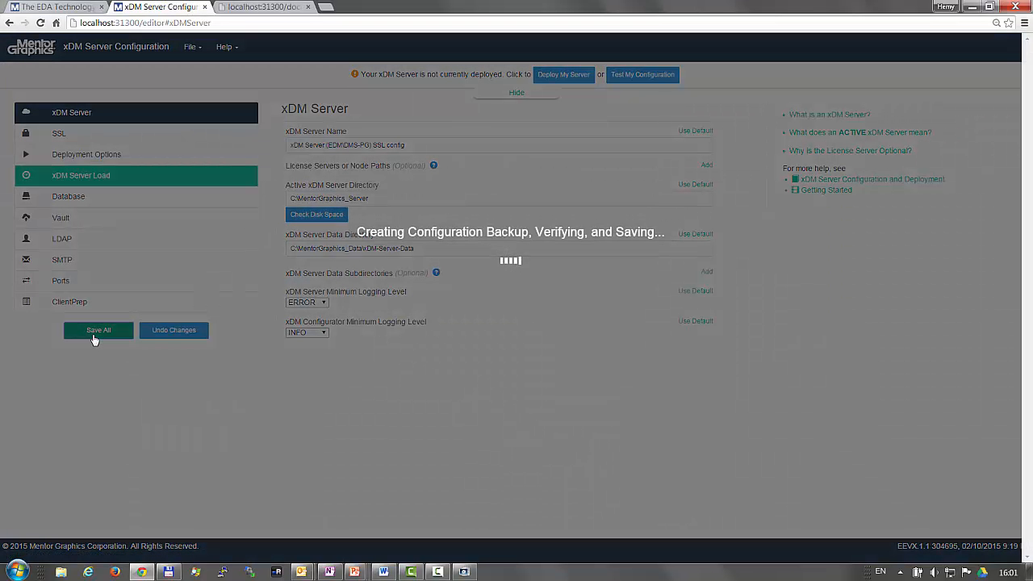
left_click(97, 330)
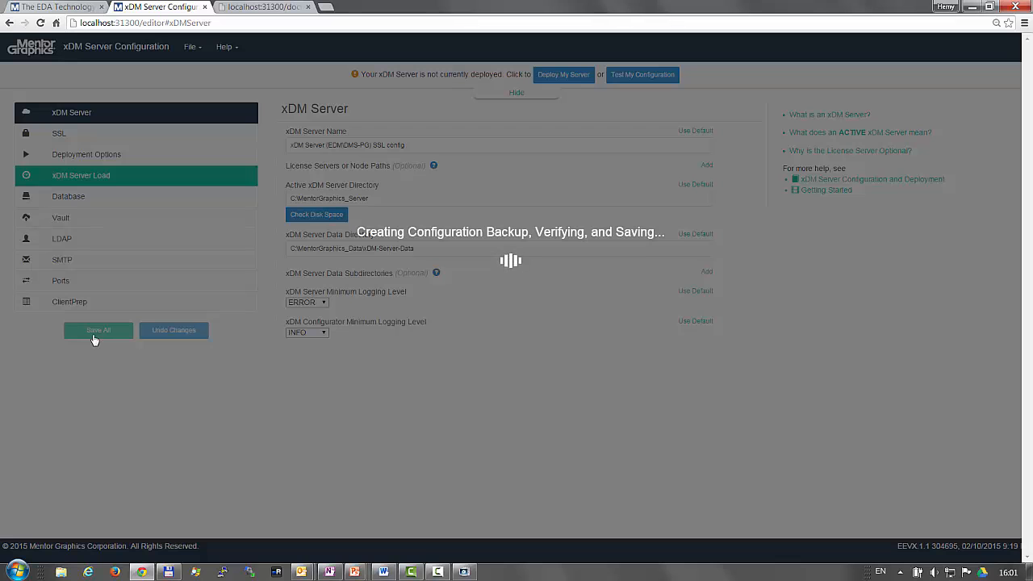
left_click(97, 330)
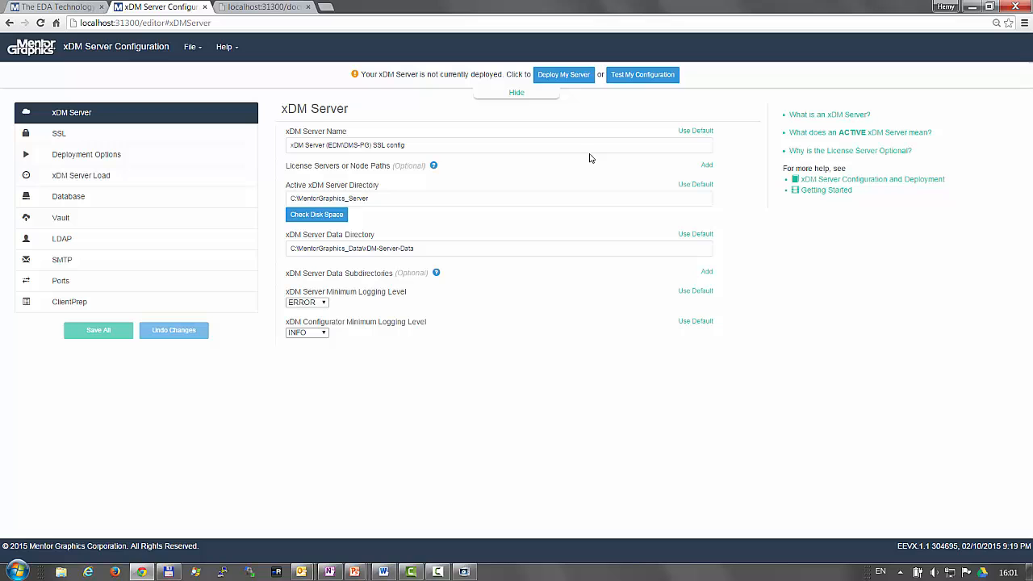
mouse_move(565, 84)
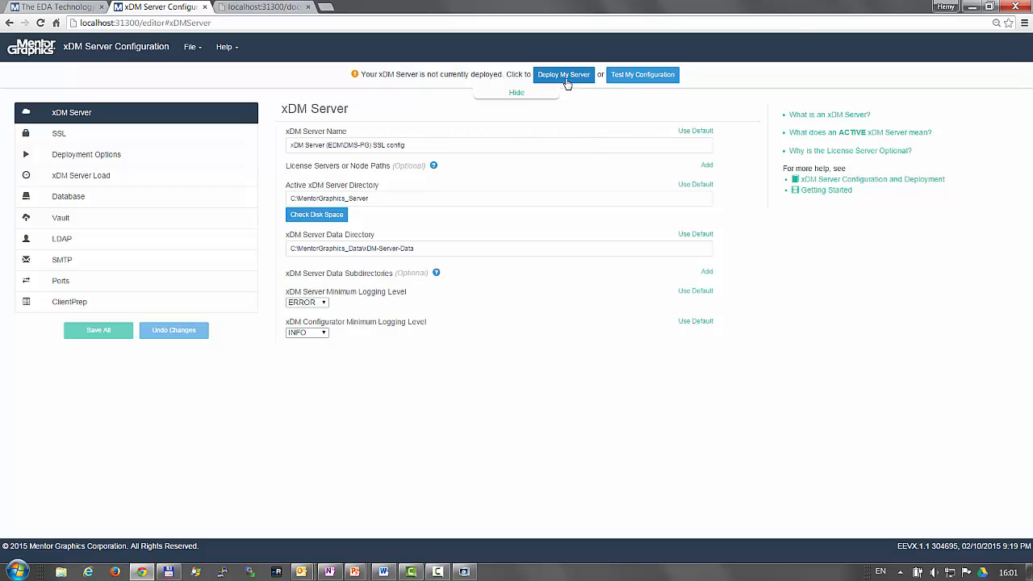
Start deploying the xDM Server, continuing past the backup warning
left_click(564, 74)
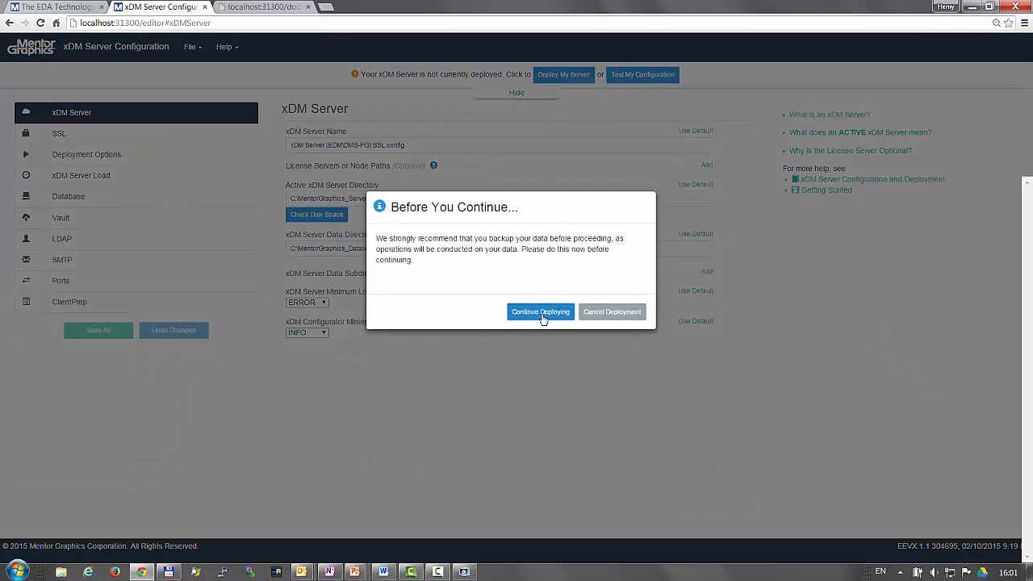
left_click(539, 311)
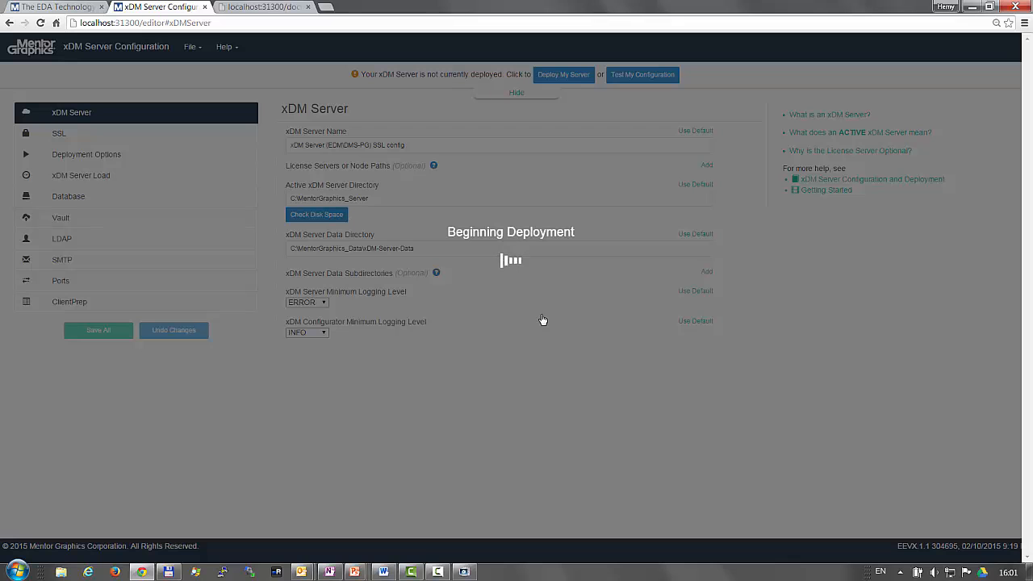
left_click(564, 75)
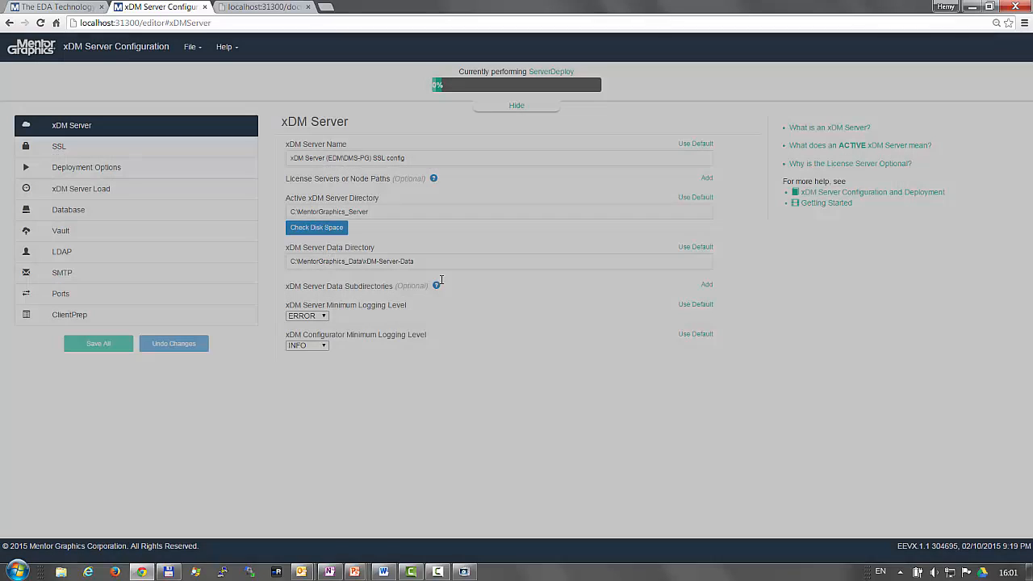
left_click(14, 572)
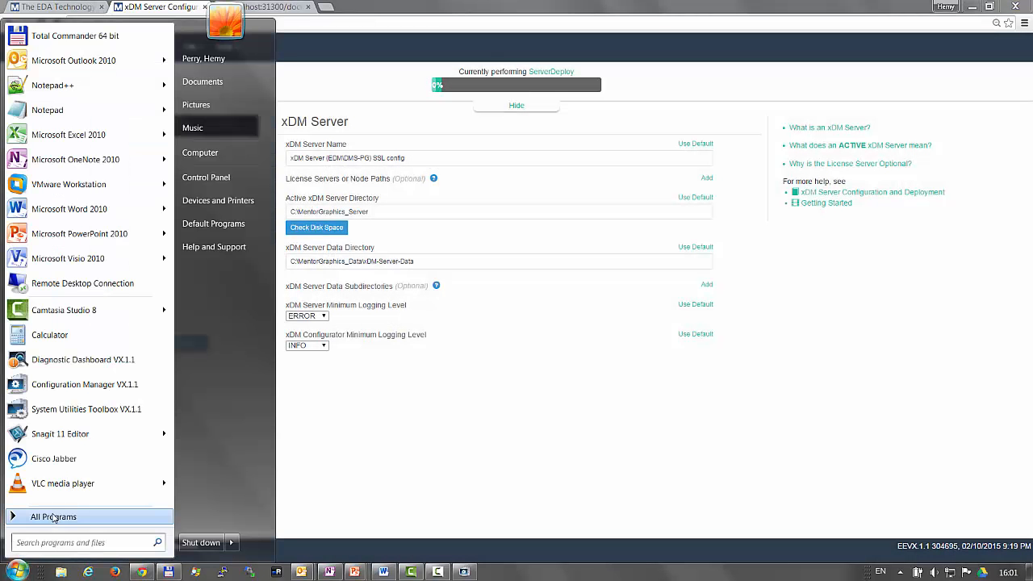
Launch Diagnostic Dashboard VX.1.1 from the Start menu's System Utilities Toolbox
left_click(53, 516)
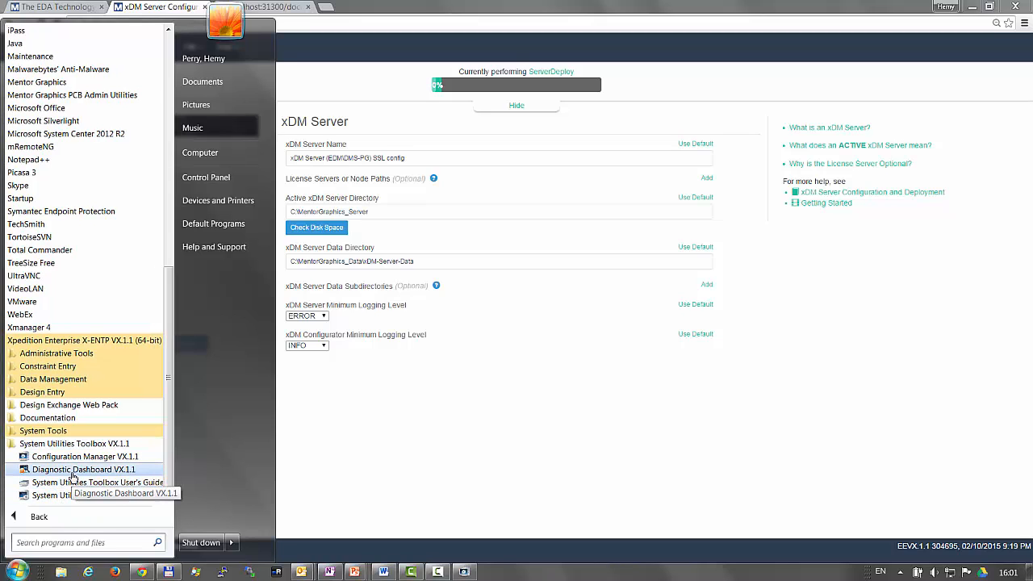
left_click(86, 468)
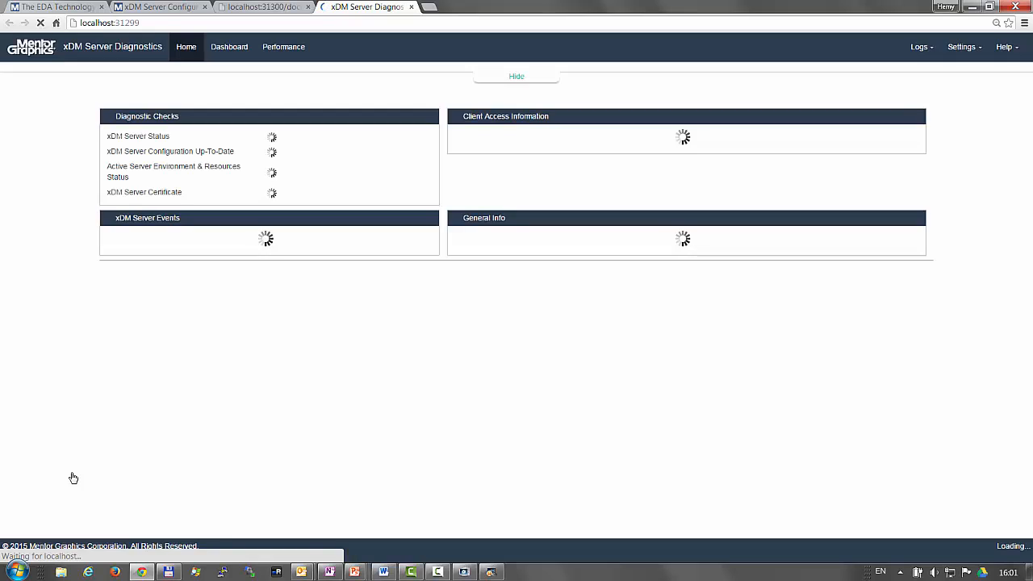
mouse_move(474, 425)
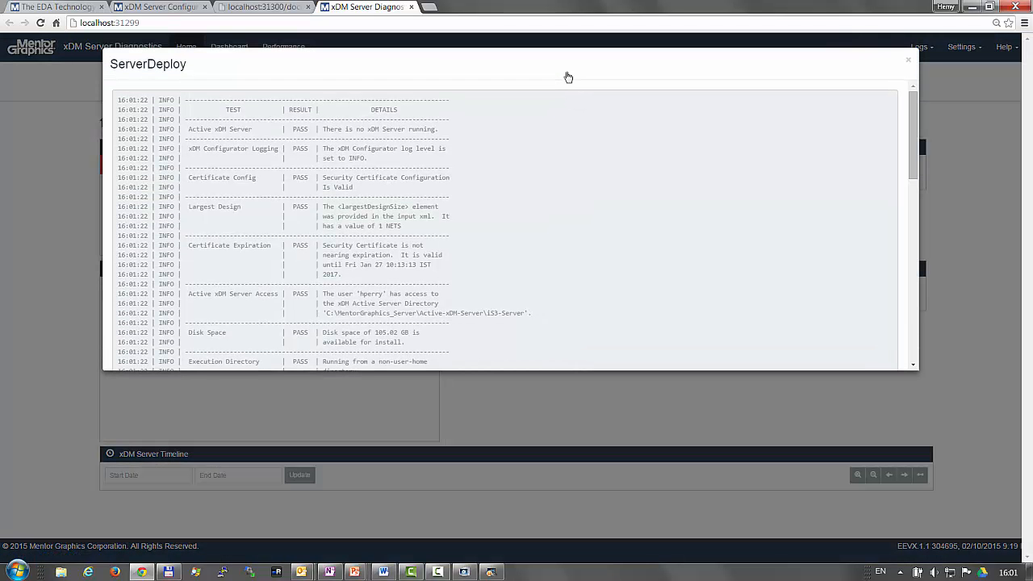
Review the latest ServerDeploy log entries and close the log dialog
scroll("down", 3)
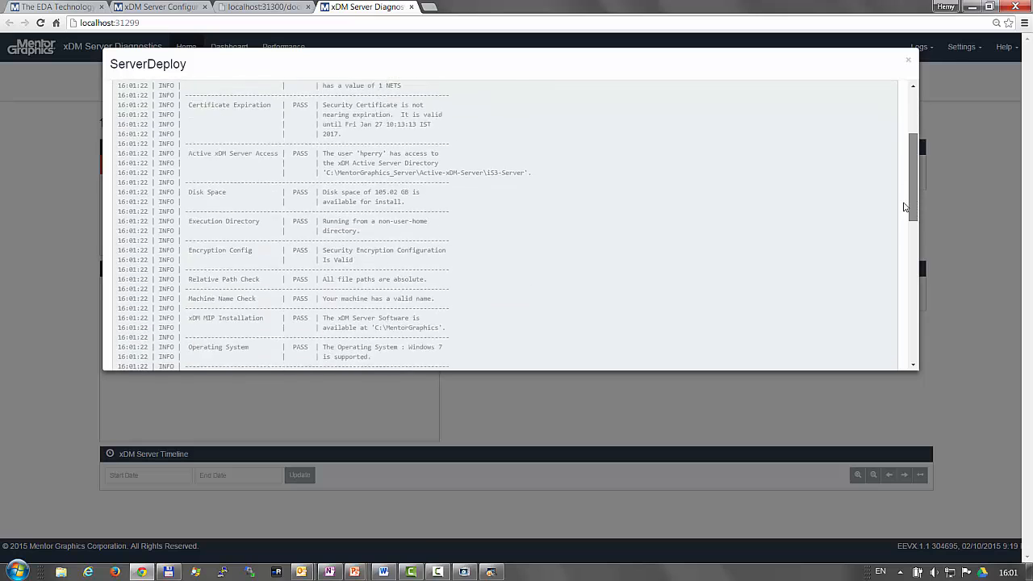
scroll("down", 3)
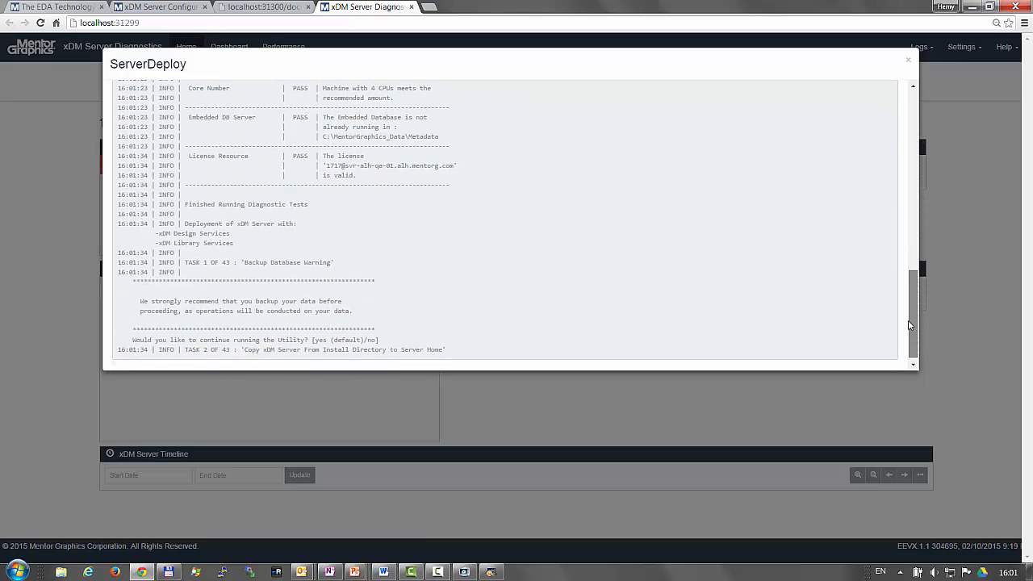
scroll("down", 3)
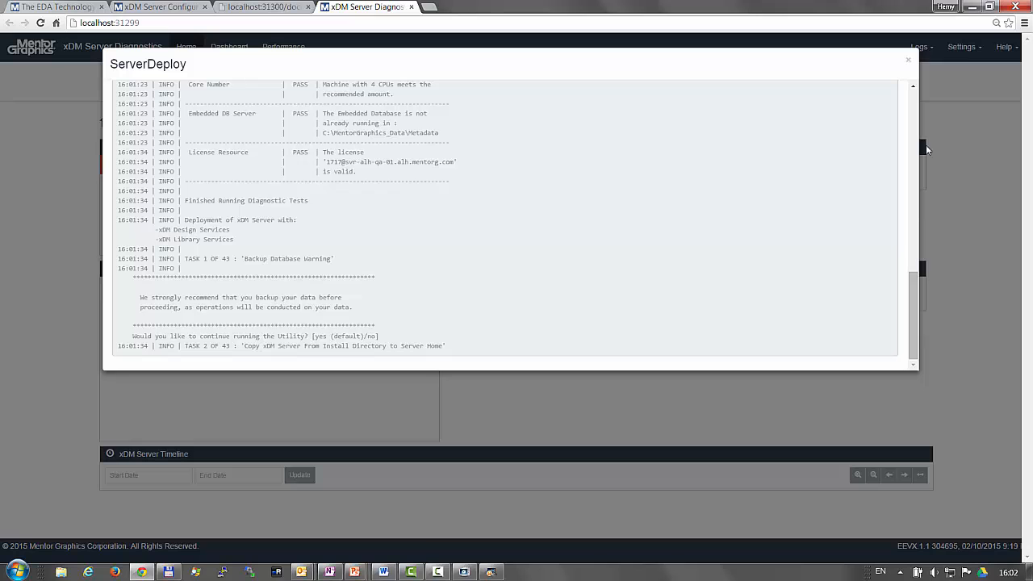
left_click(907, 58)
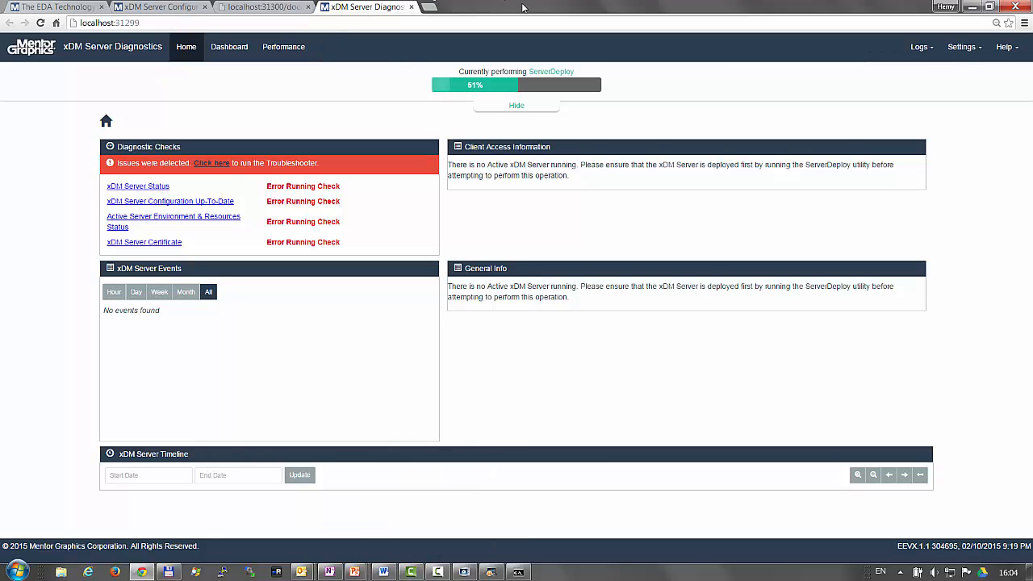
Look over the diagnostic log collection options and dismiss them
left_click(920, 47)
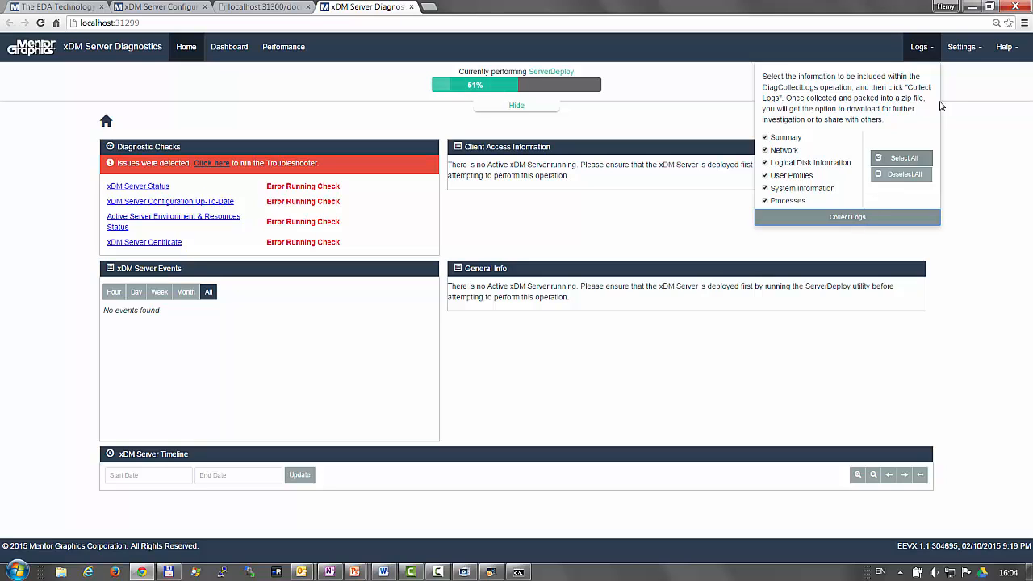
left_click(962, 45)
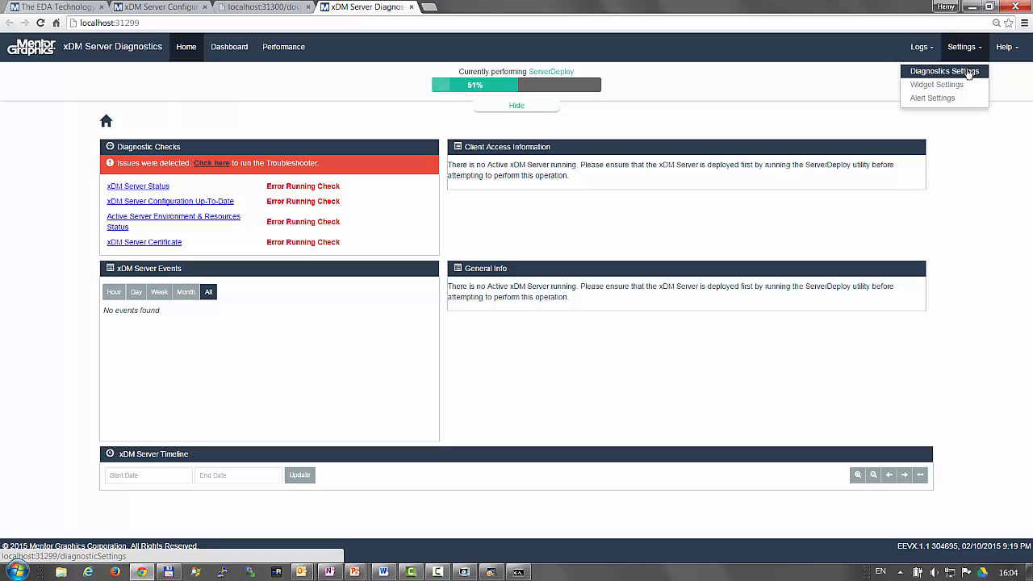
mouse_move(936, 84)
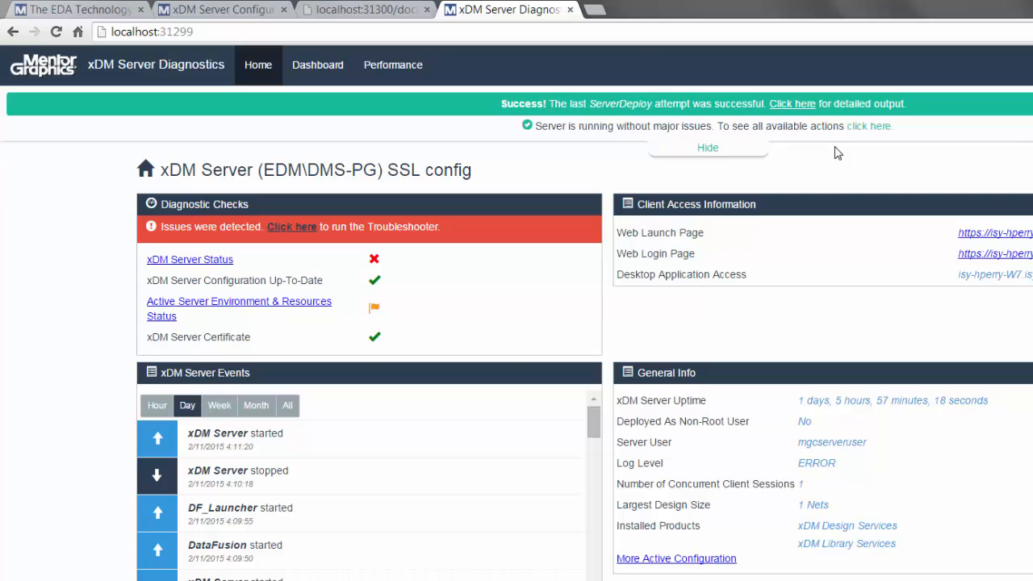
View the full active server configuration details and close them
left_click(791, 104)
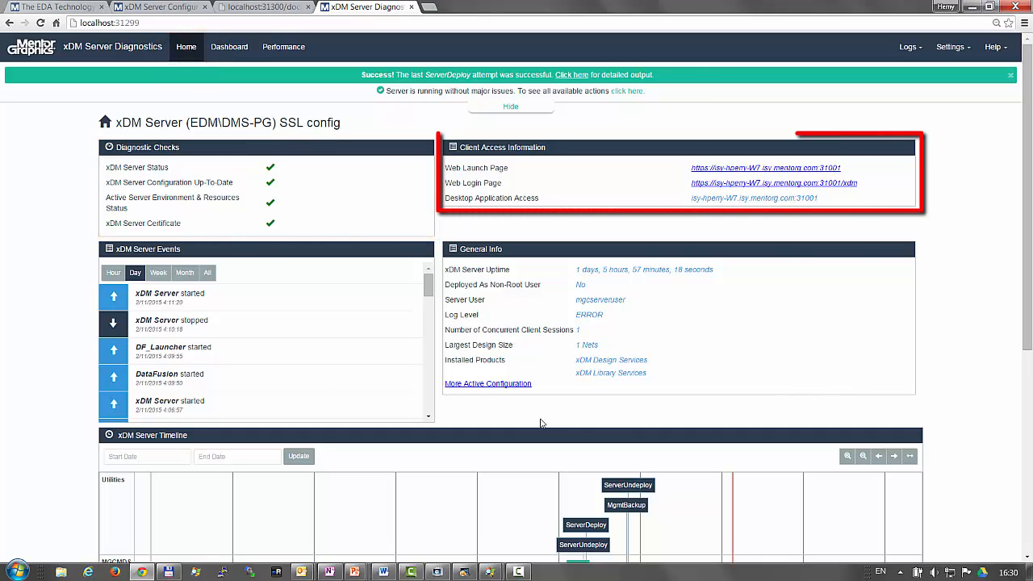
left_click(487, 384)
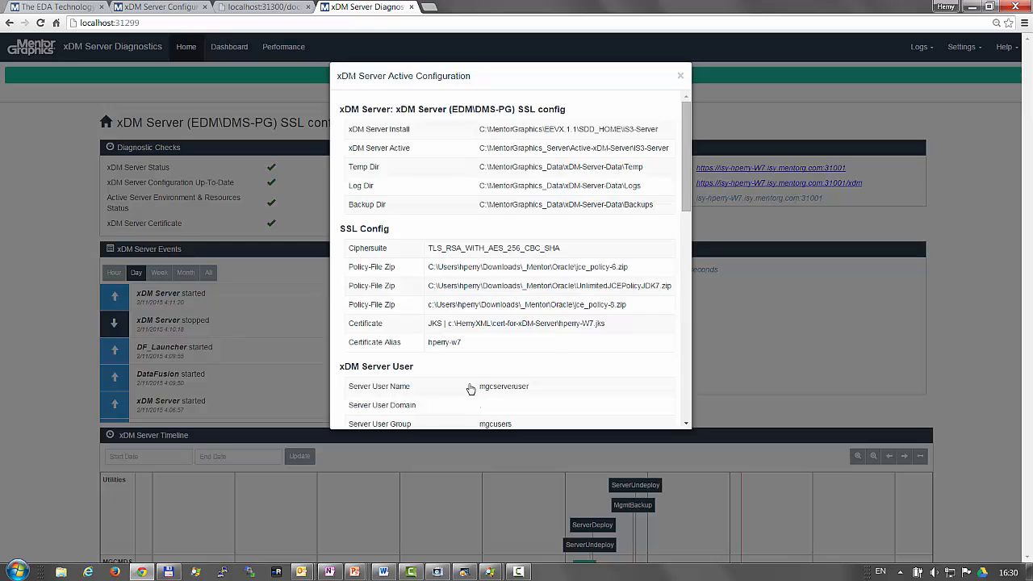
scroll("down", 3)
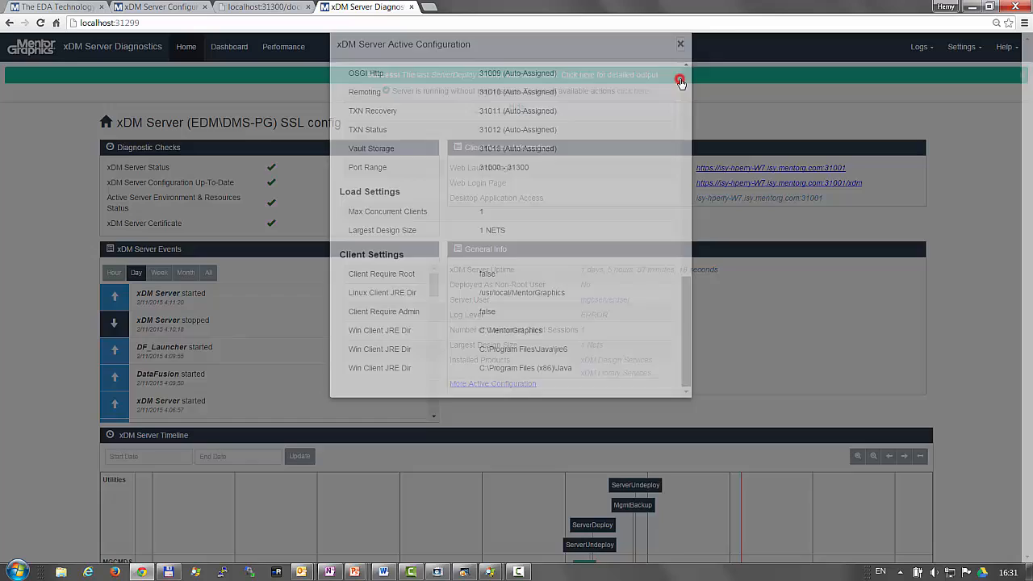
left_click(680, 44)
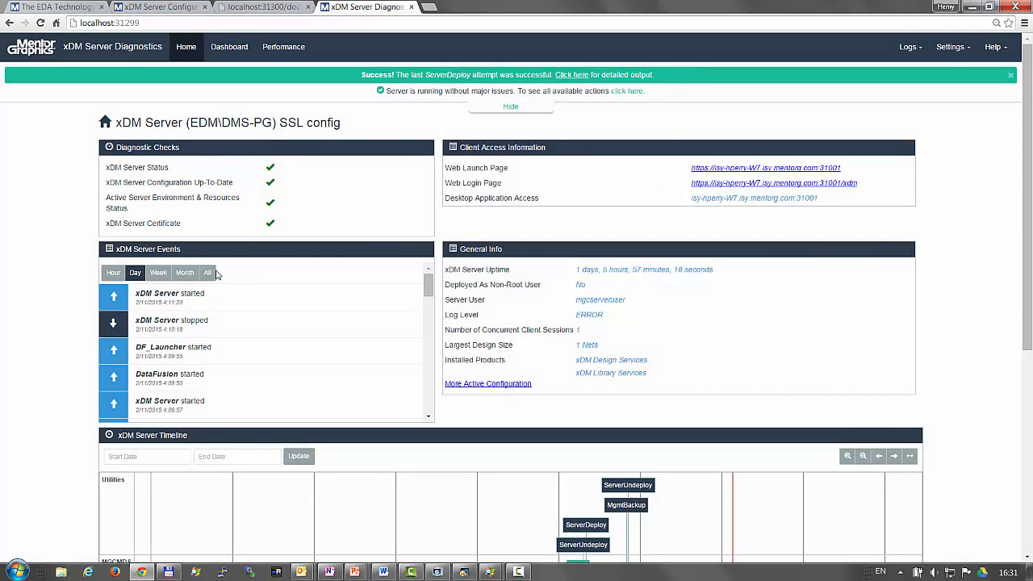
Show xDM Server Events for the past week and bring the server timeline into view
left_click(158, 272)
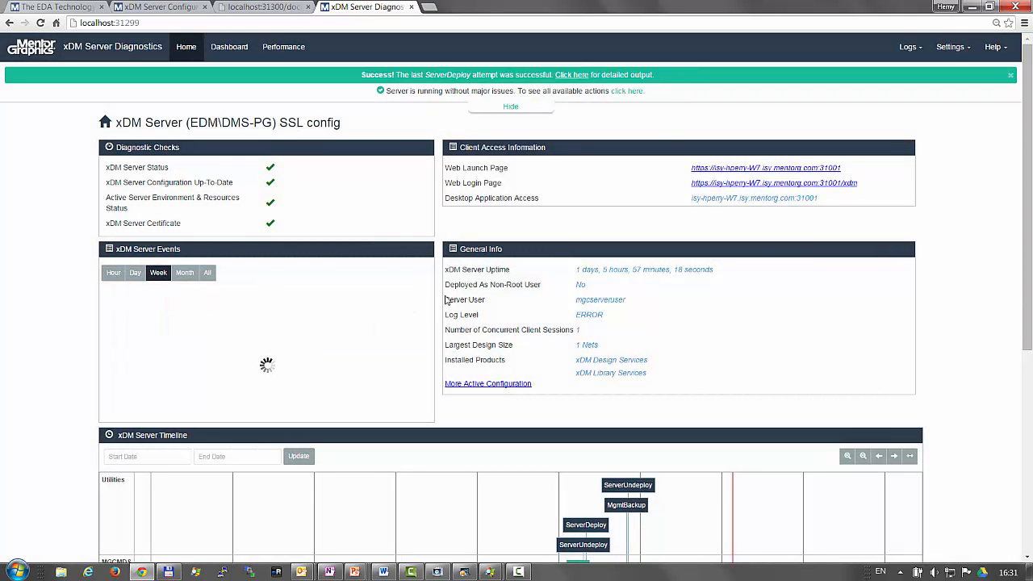
scroll("down", 3)
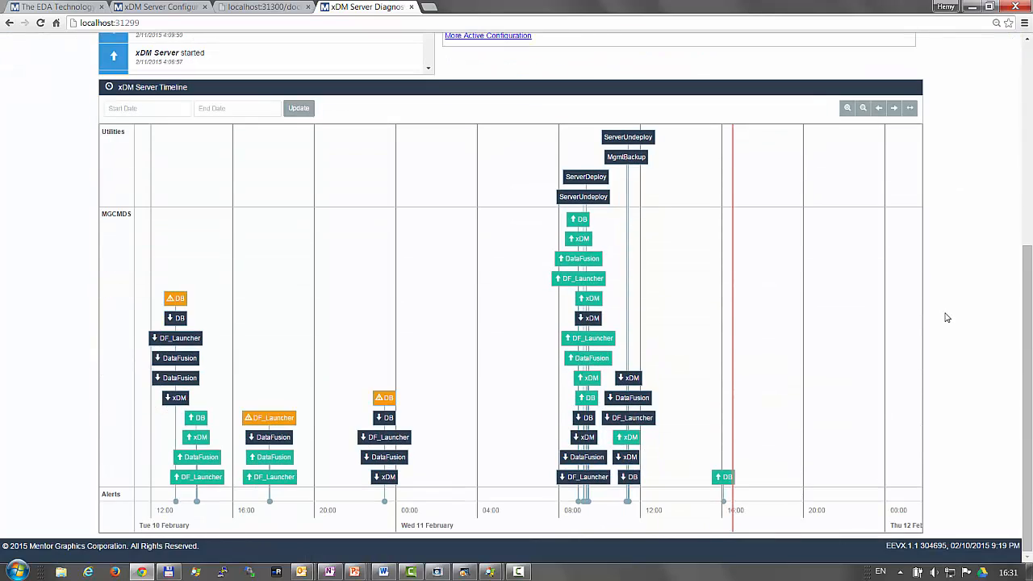
Zoom the server timeline in twice onto the February start, stop and deploy events, then return to the top
left_click(846, 106)
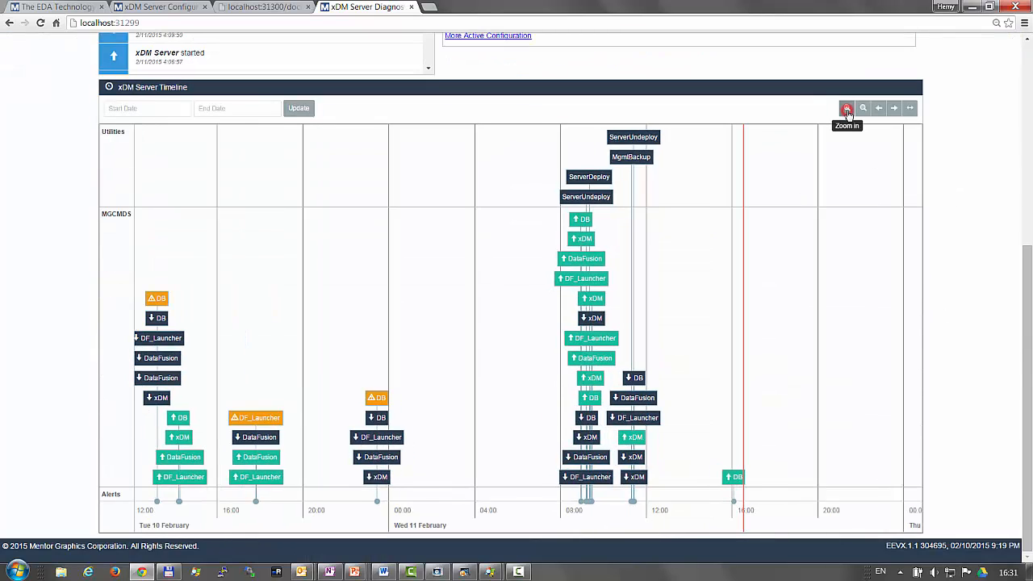
left_click(846, 107)
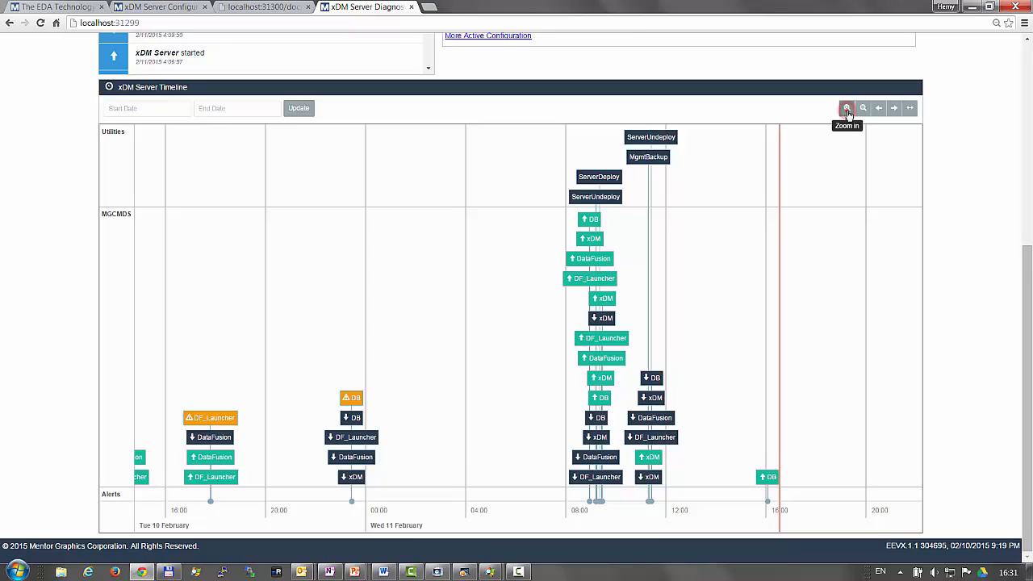
left_click(145, 127)
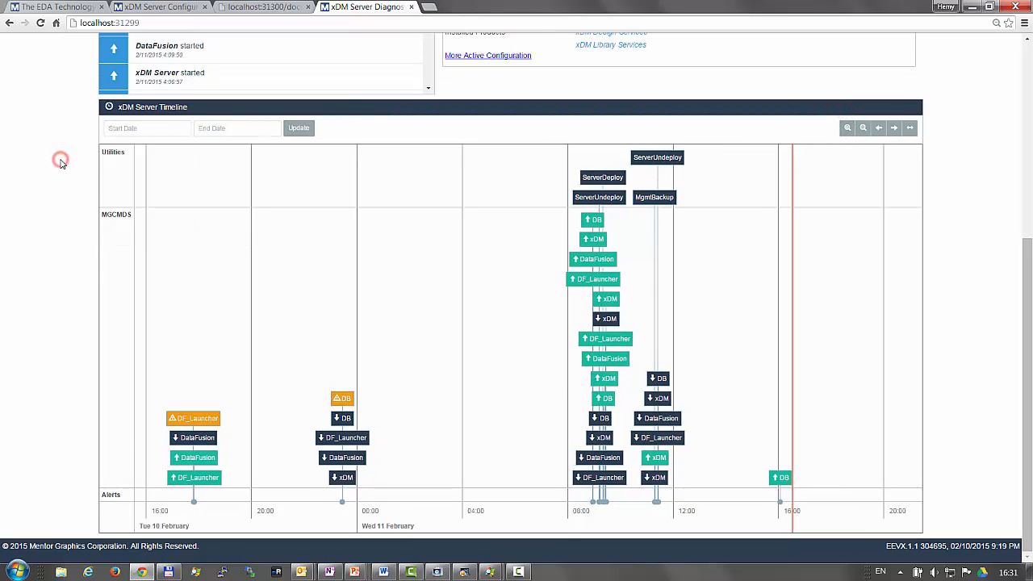
left_click(229, 45)
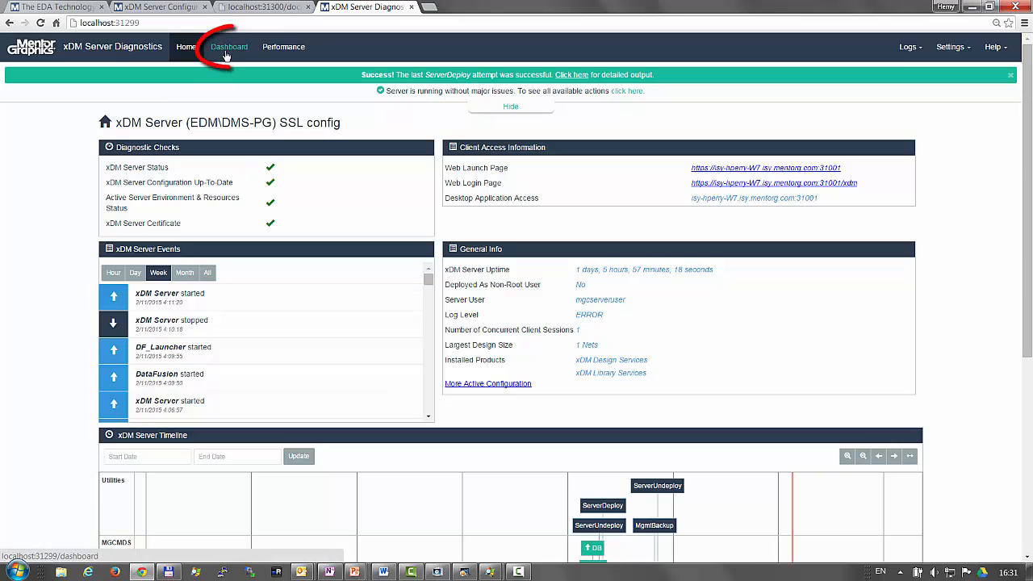
Show the Dashboard and enlarge the xDM Server Uptime widget to review its statistics
left_click(236, 45)
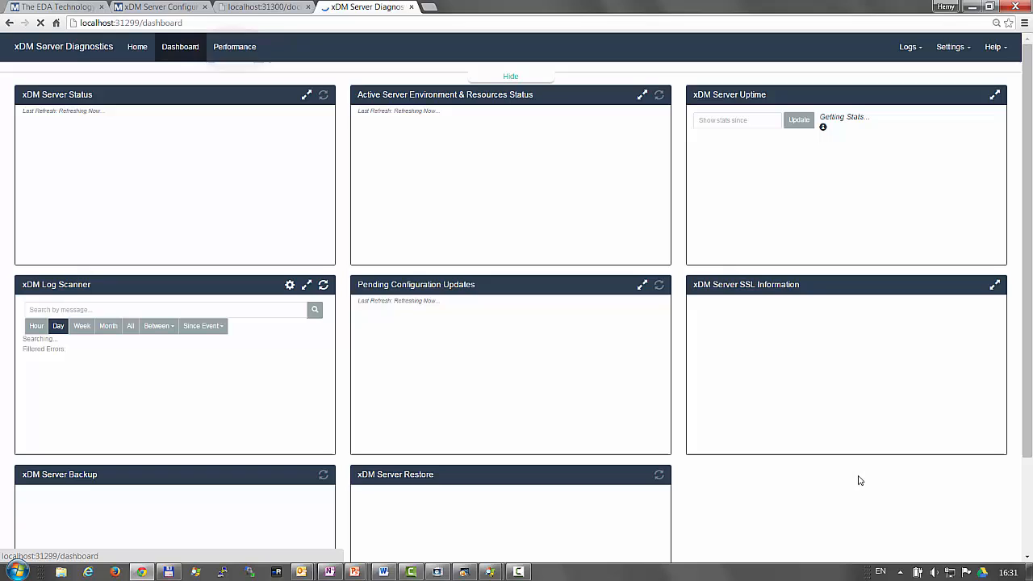
left_click(798, 120)
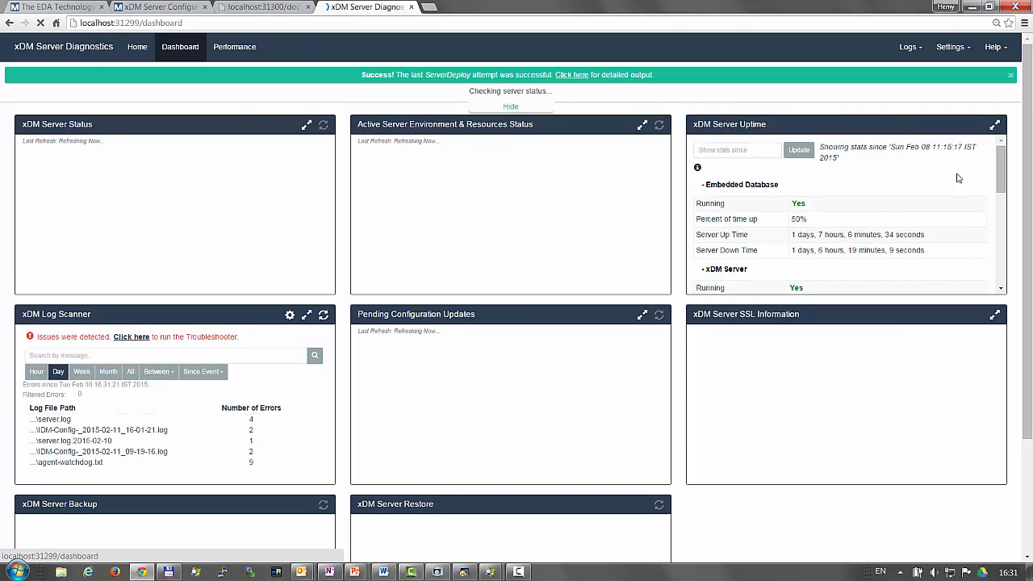
left_click(995, 125)
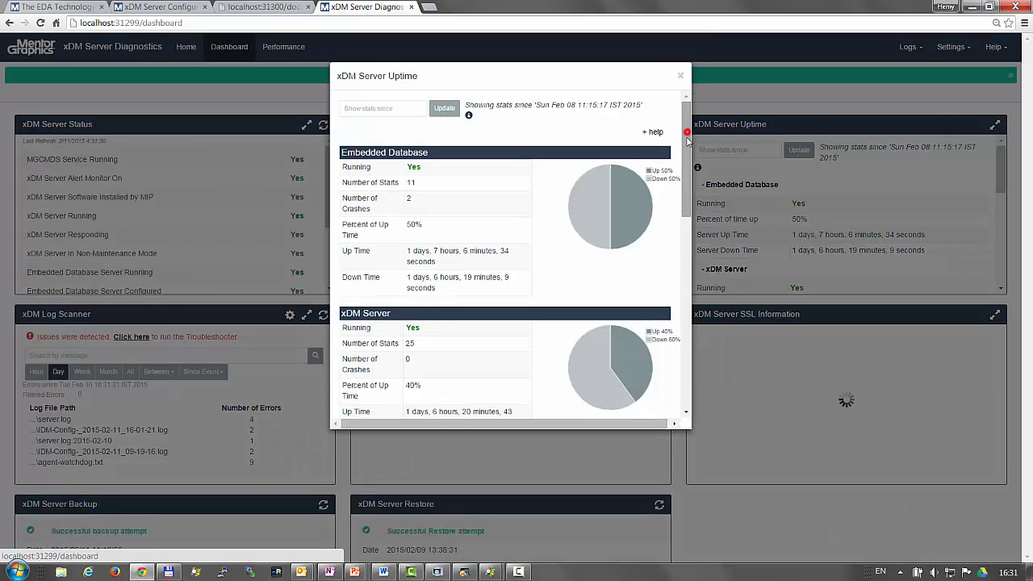
scroll("down", 3)
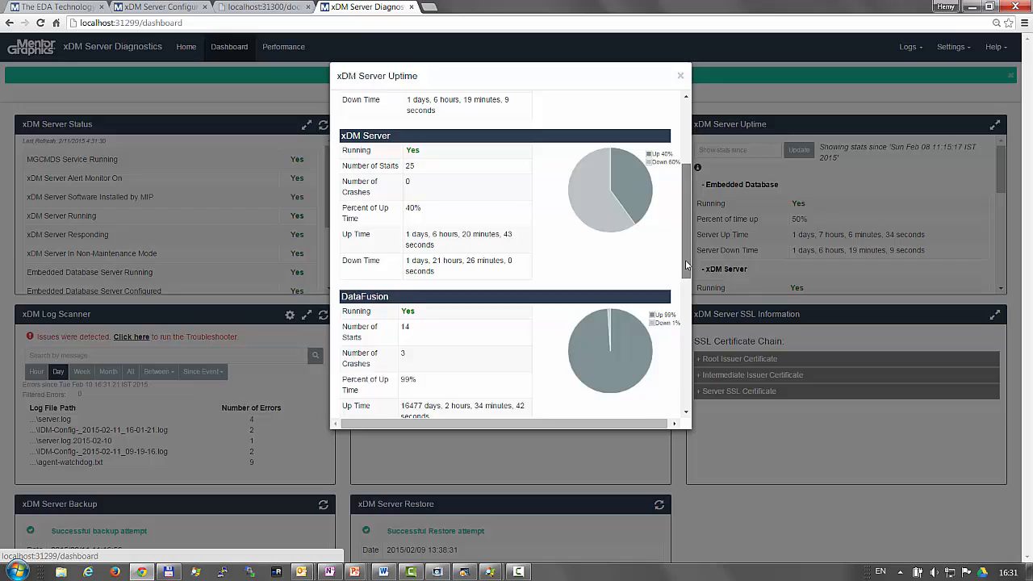
scroll("down", 3)
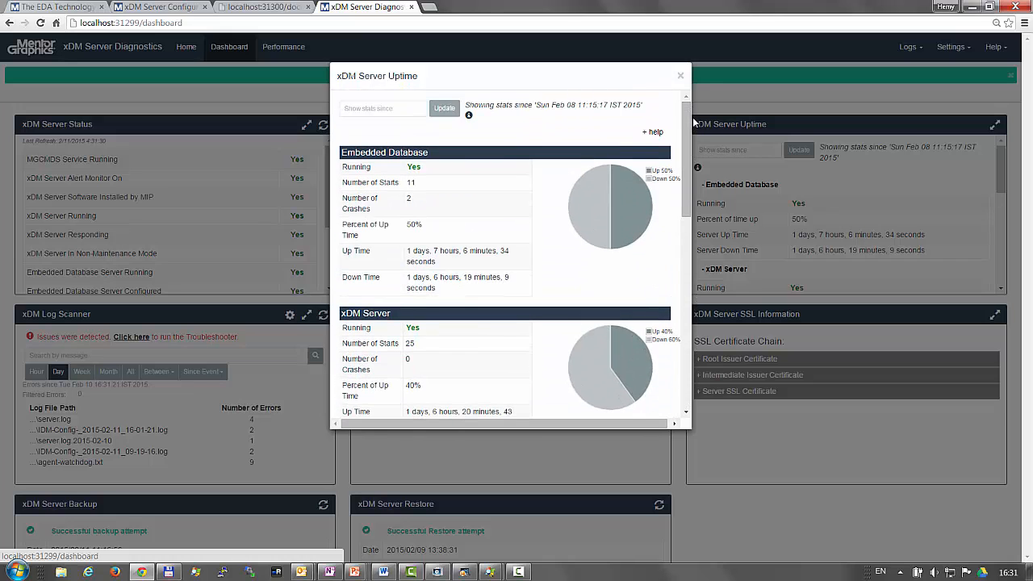
View the help explanations for the uptime statistics and close the enlarged view
left_click(652, 133)
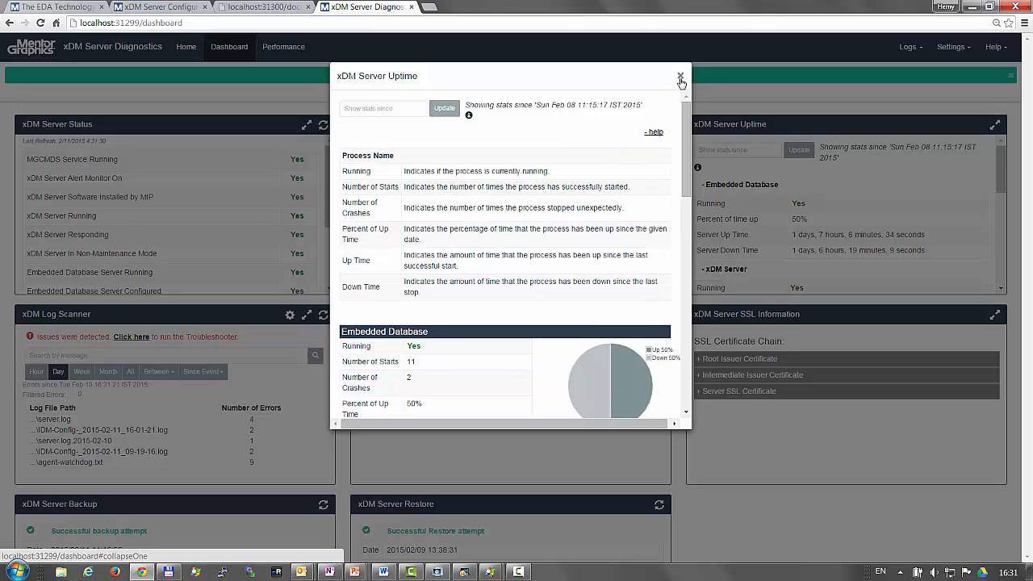
left_click(681, 77)
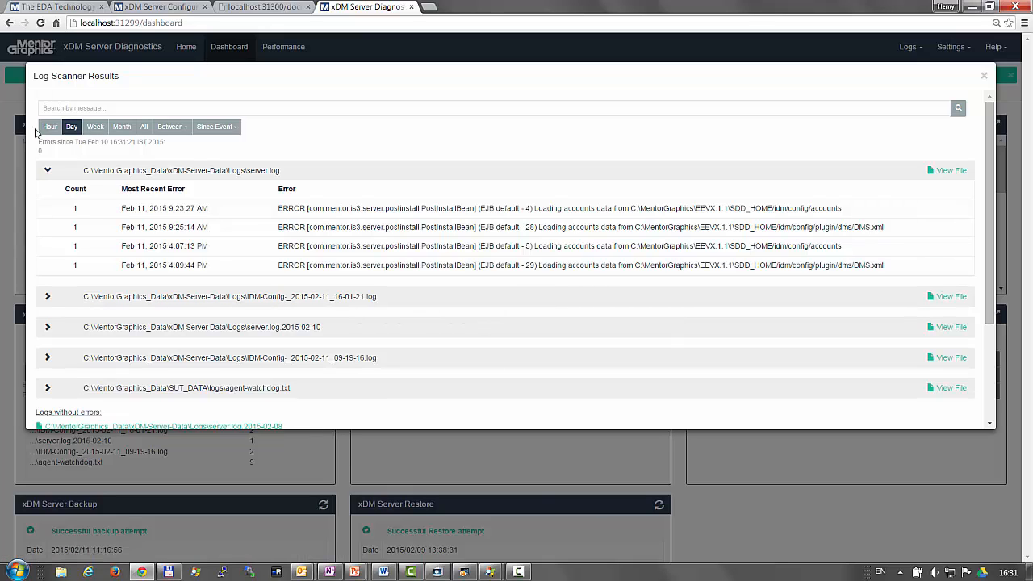
Limit Log Scanner results to the last hour and run the Troubleshooter on detected issues
left_click(49, 126)
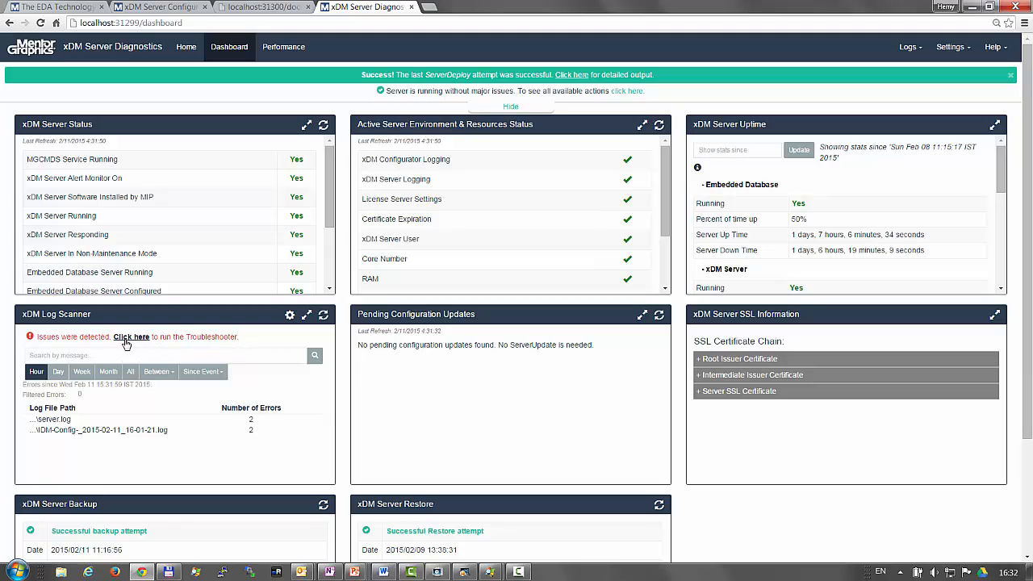
left_click(132, 337)
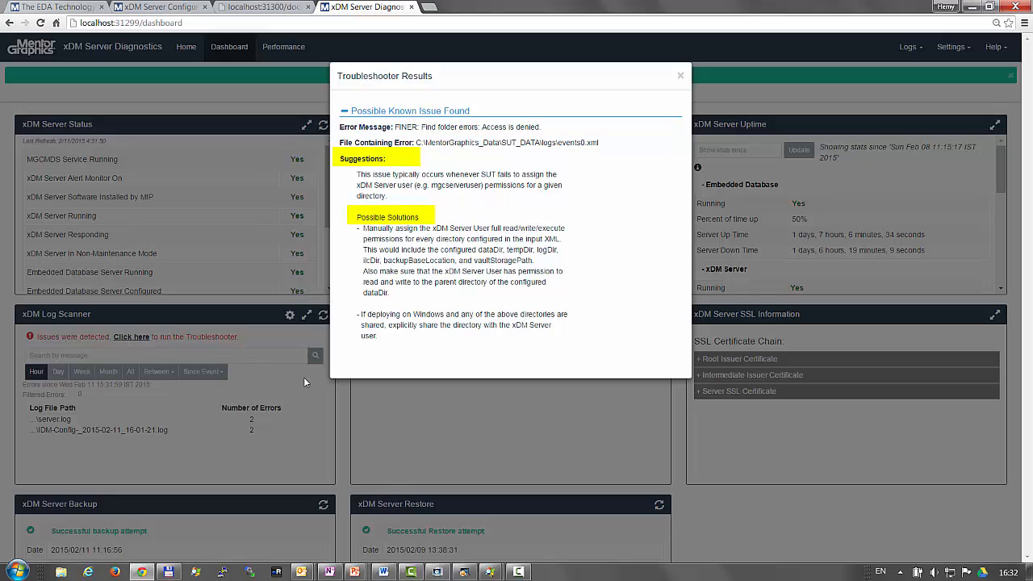
mouse_move(693, 89)
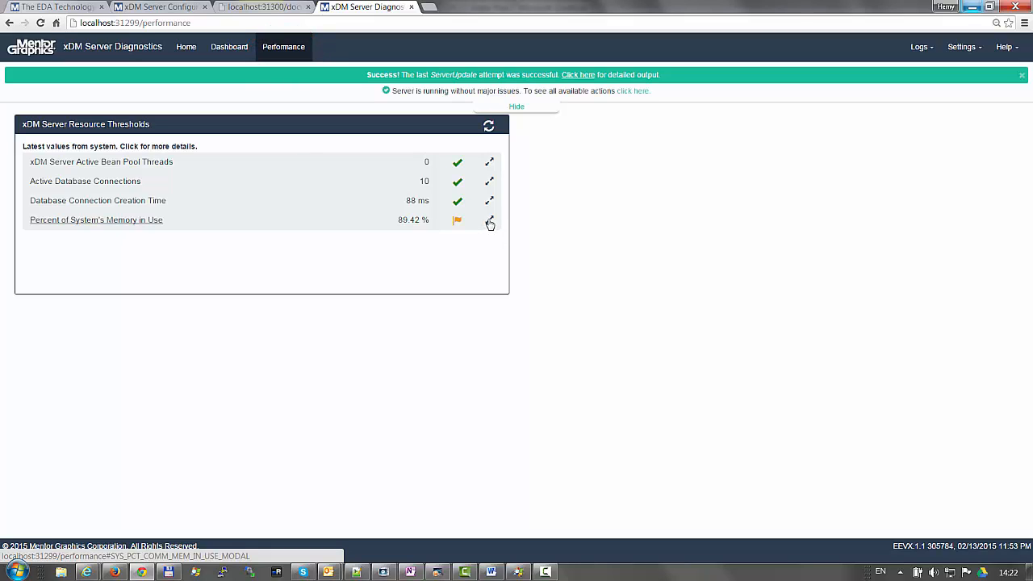
Expand the Percent of System's Memory in Use graph and pick its start date
left_click(489, 219)
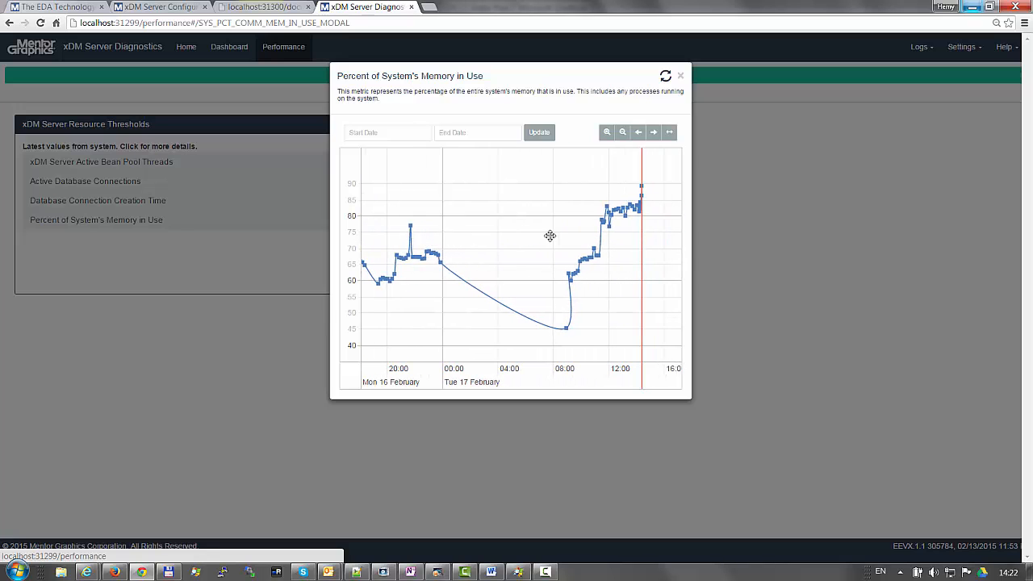
left_click(388, 133)
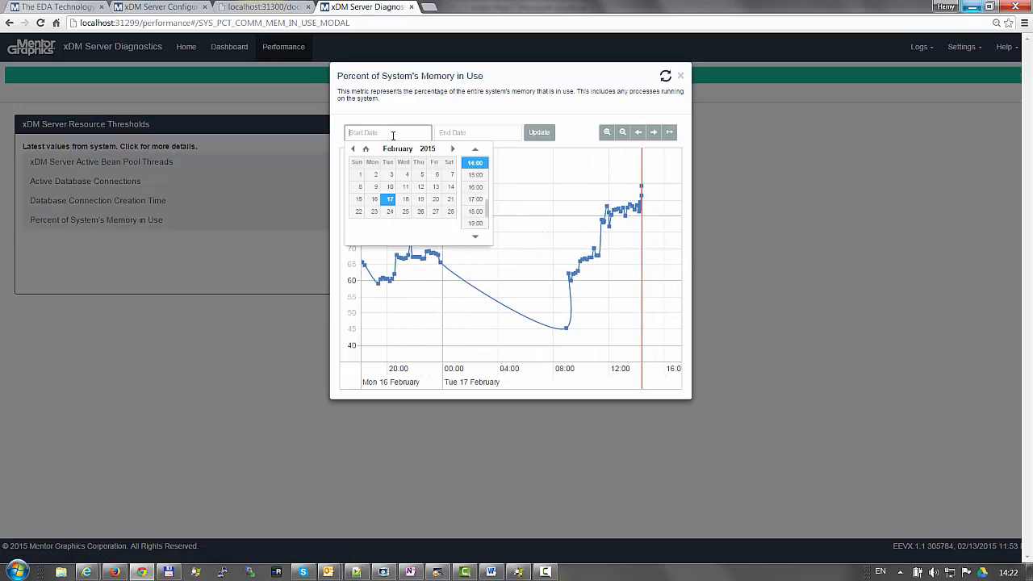